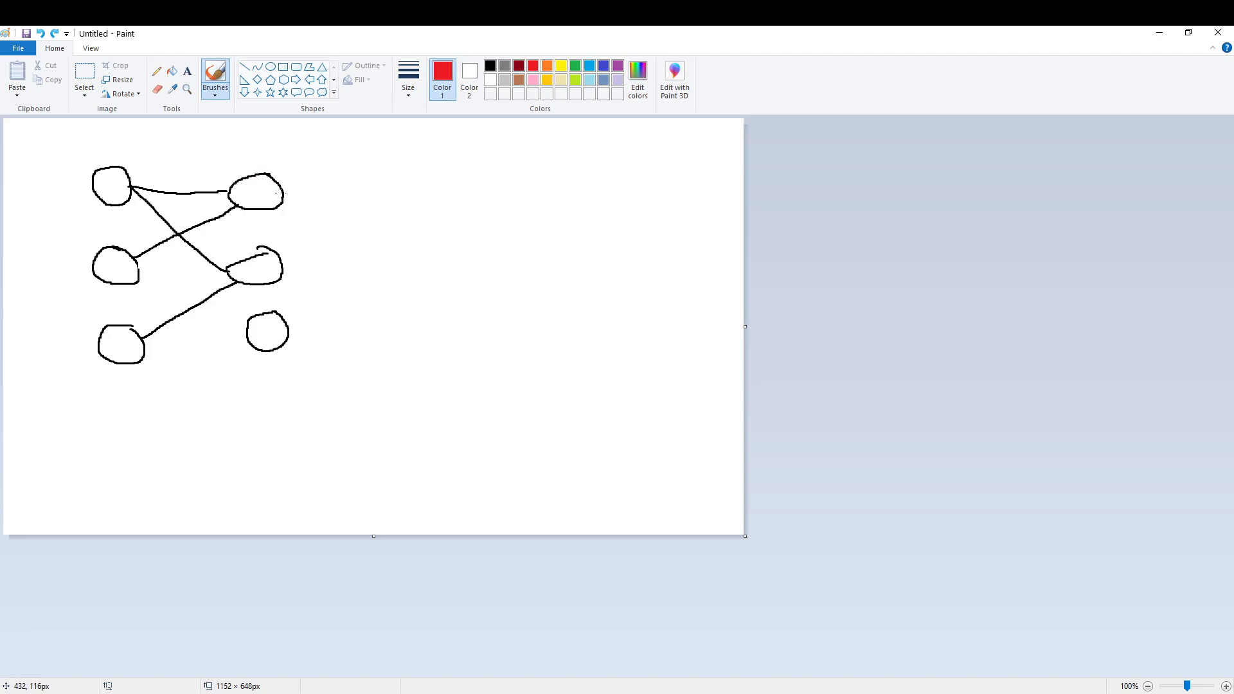
{"action": "mouse_move", "coordinate": [145, 175]}
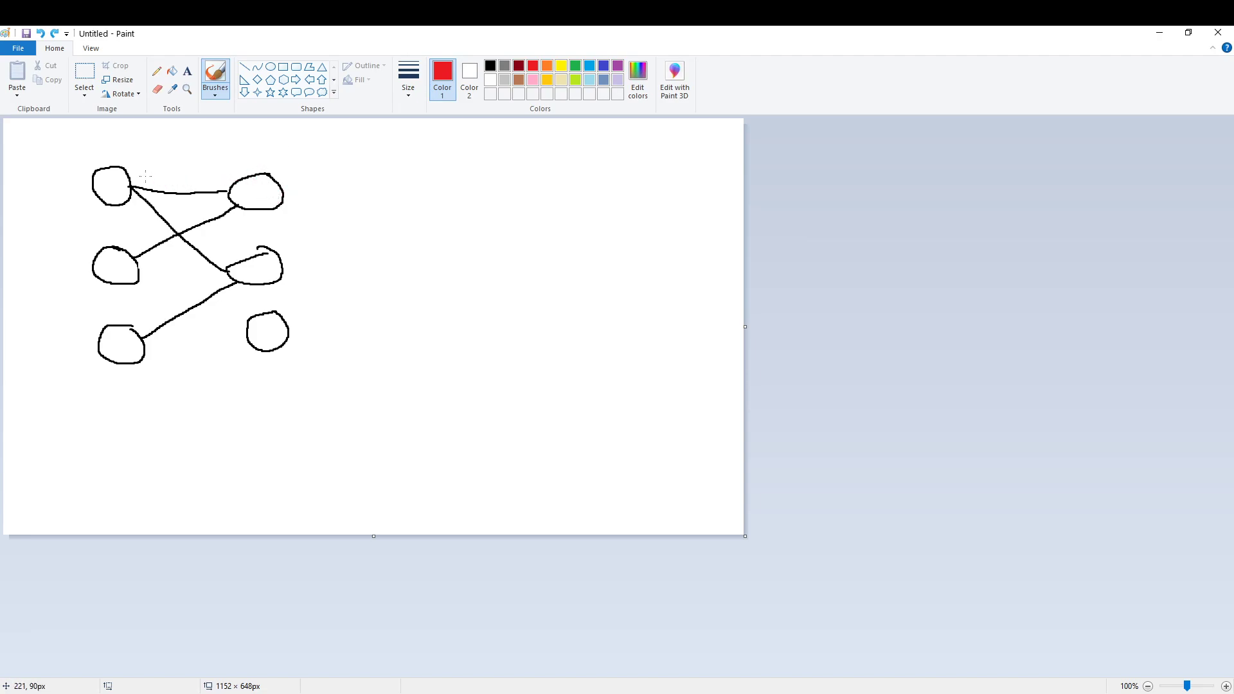
{"action": "mouse_move", "coordinate": [113, 354]}
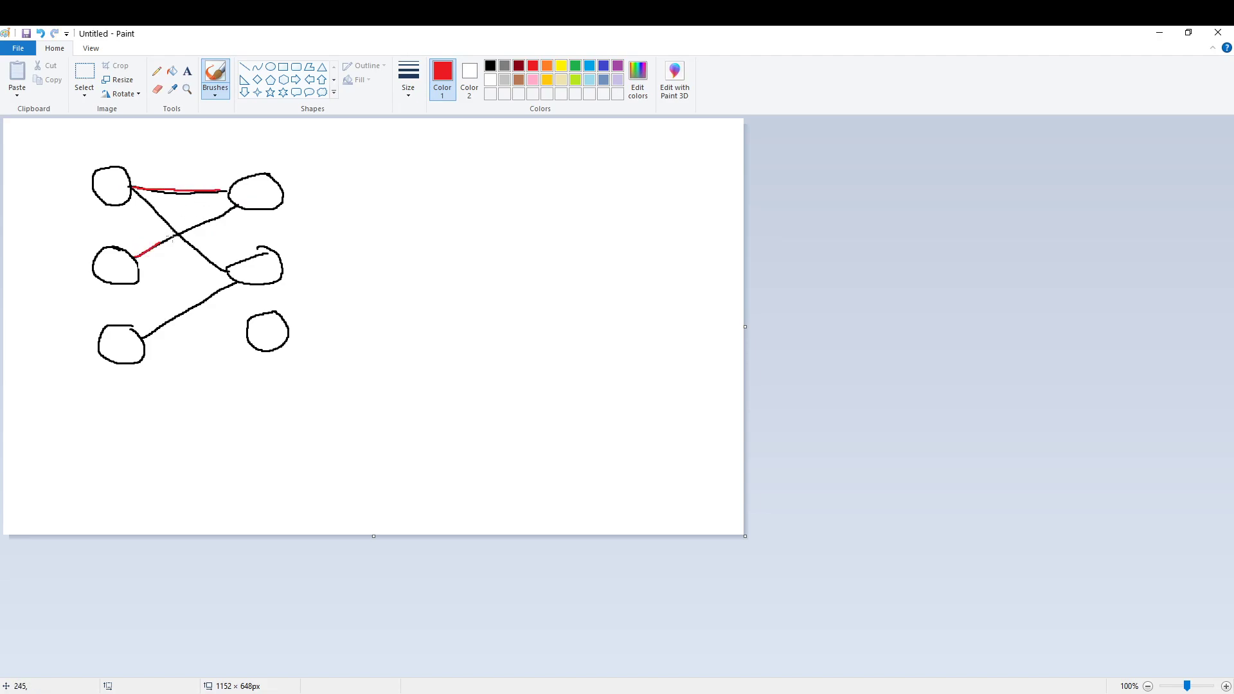
Step: Trace the top edge and the middle-left to top-right diagonal edge in red
{"action": "left_click_drag", "start_coordinate": [141, 248], "coordinate": [232, 211]}
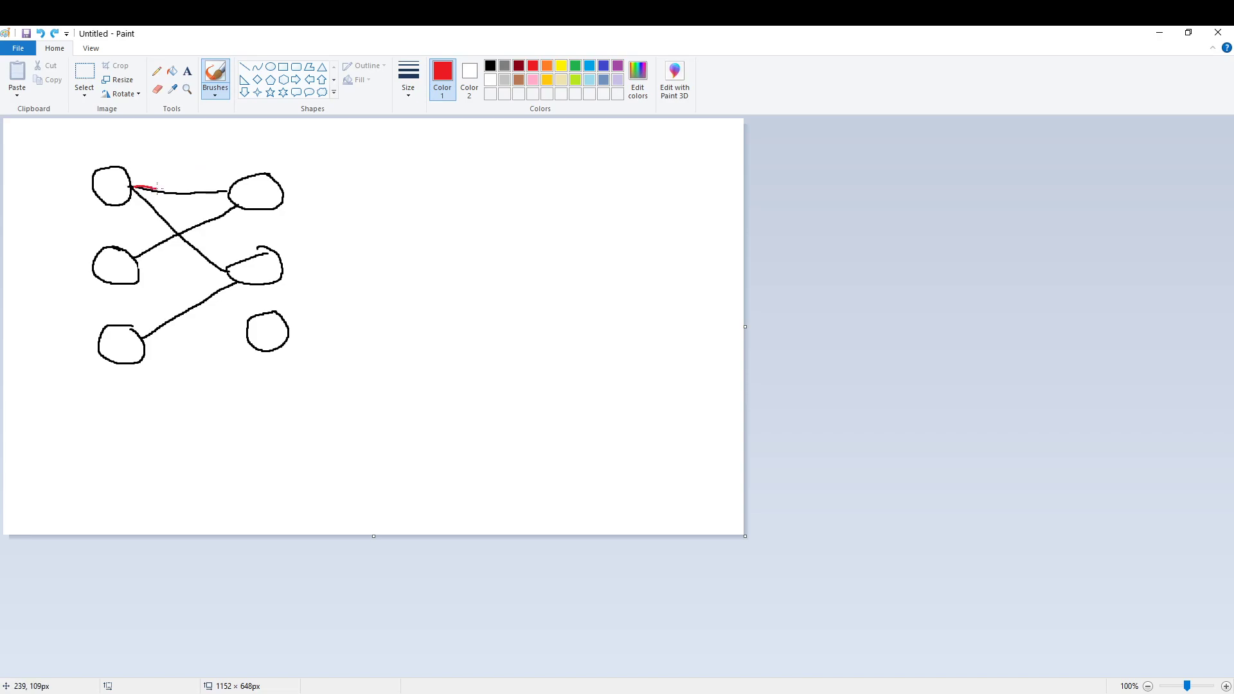
{"action": "left_click_drag", "start_coordinate": [137, 187], "coordinate": [228, 189]}
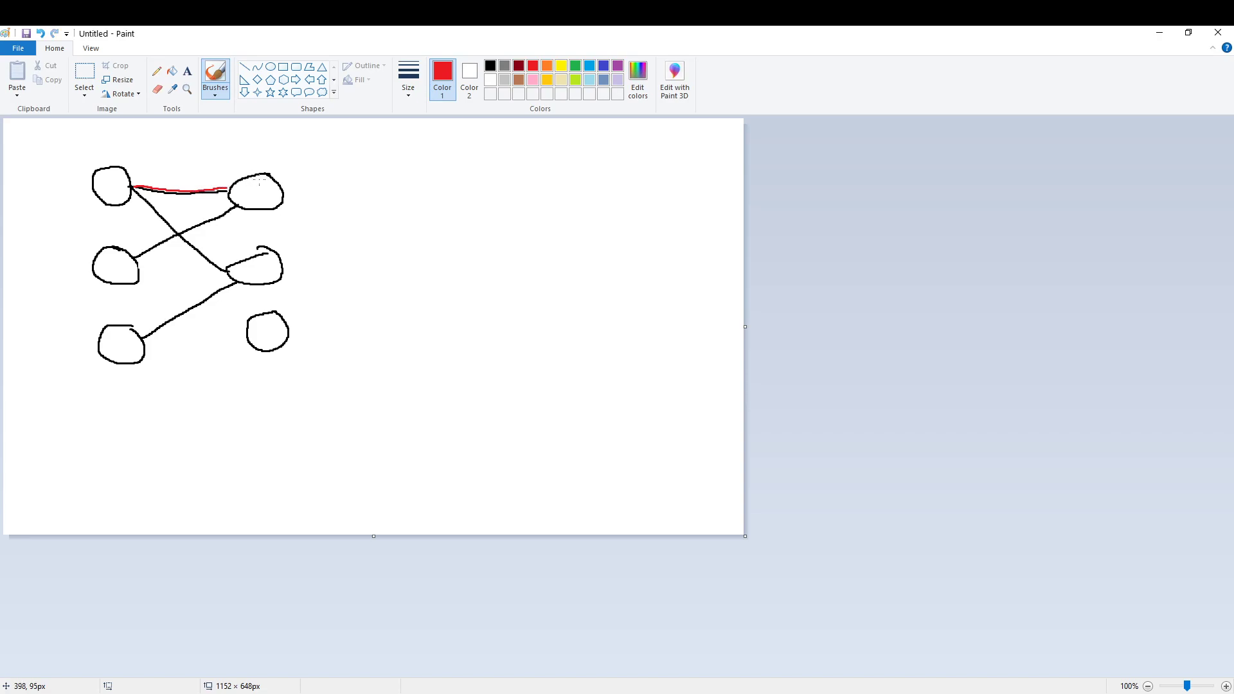
{"action": "mouse_move", "coordinate": [285, 218]}
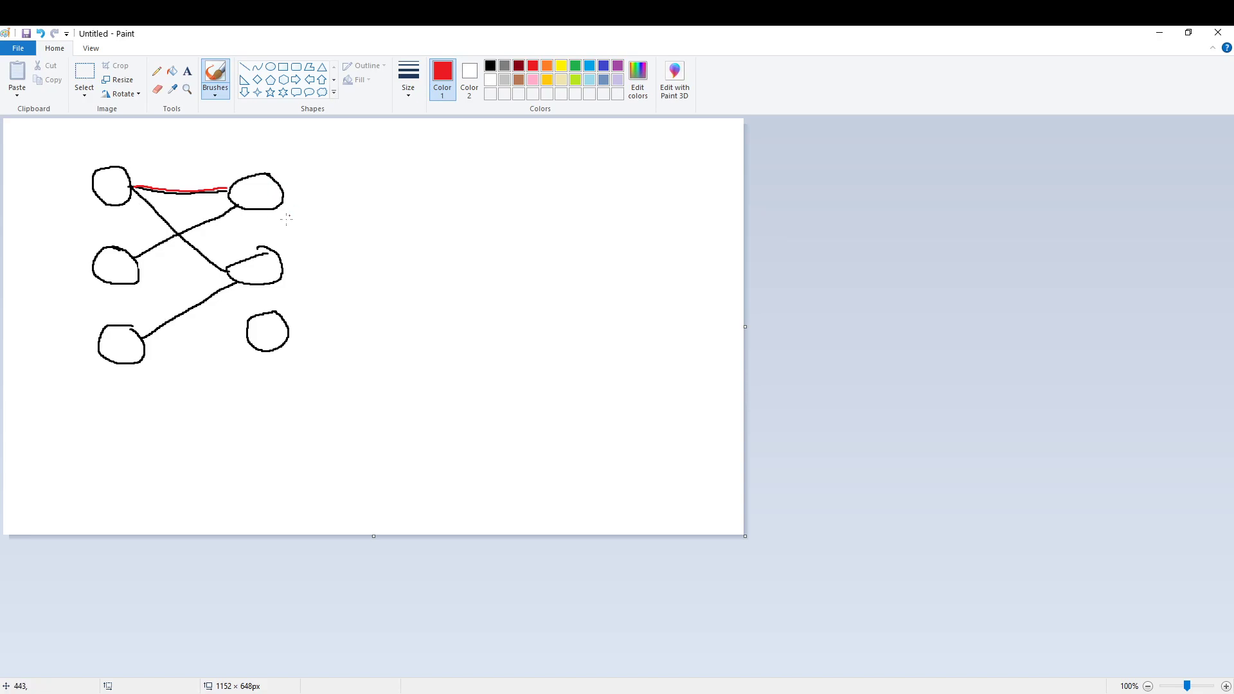
{"action": "mouse_move", "coordinate": [154, 253]}
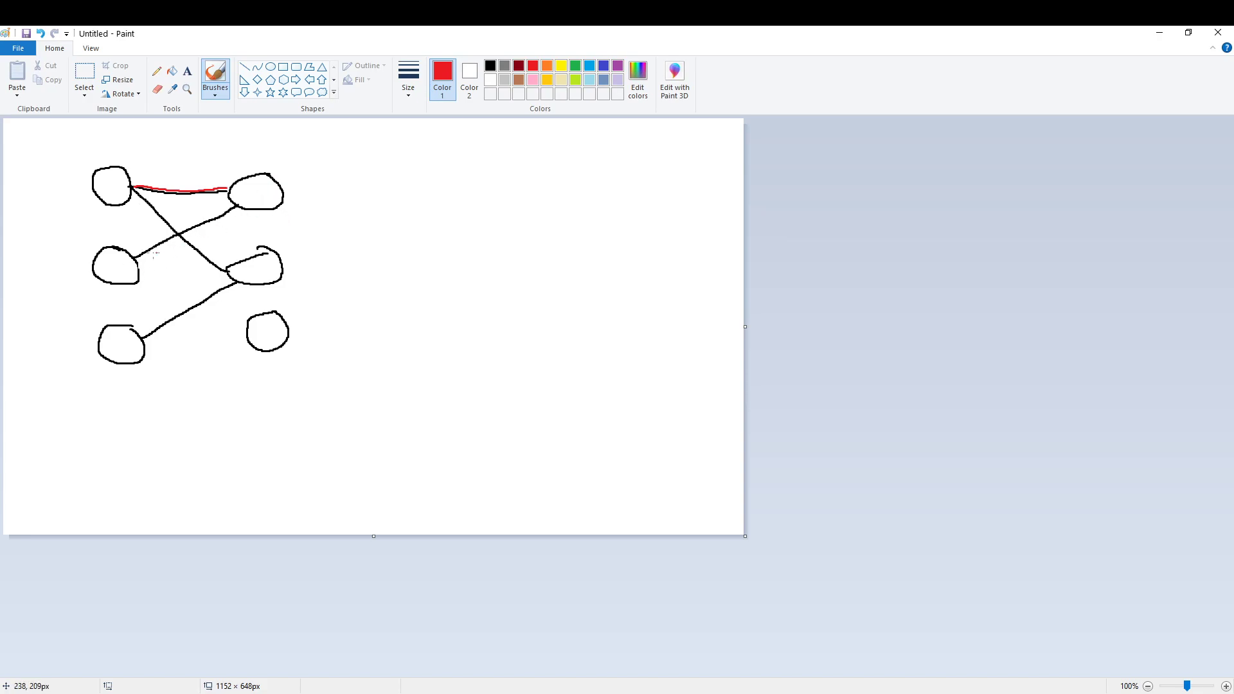
{"action": "left_click_drag", "start_coordinate": [137, 248], "coordinate": [165, 239]}
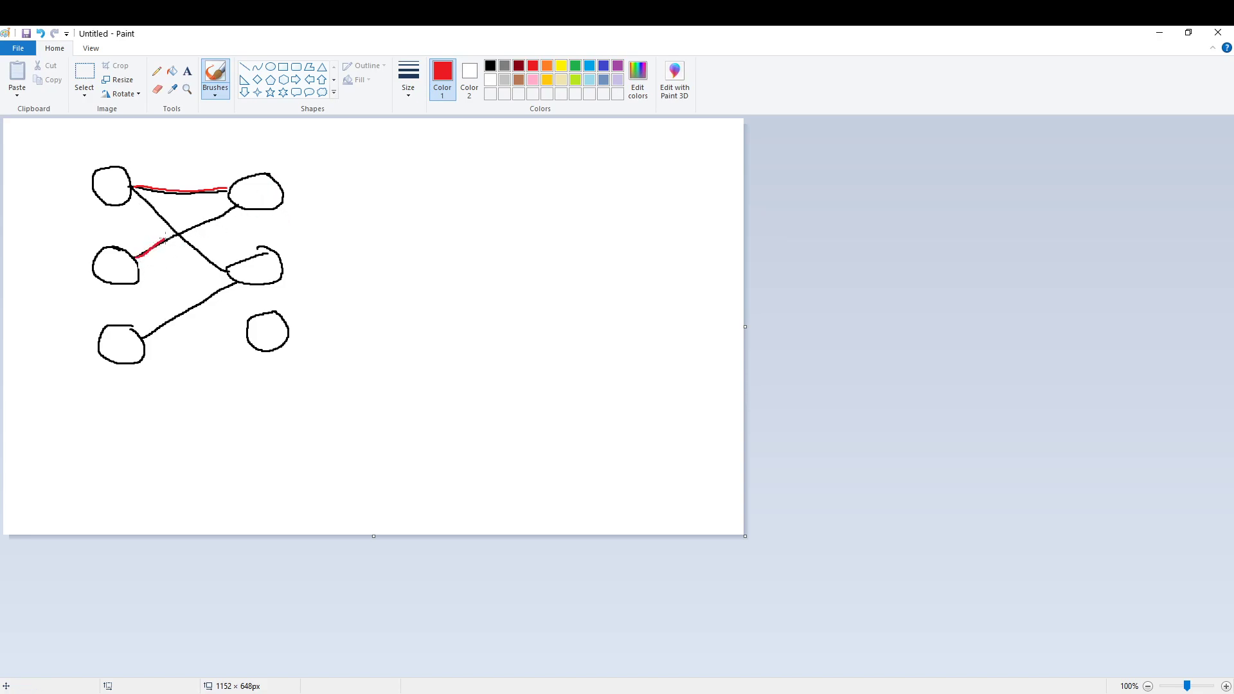
{"action": "left_click_drag", "start_coordinate": [161, 242], "coordinate": [239, 189]}
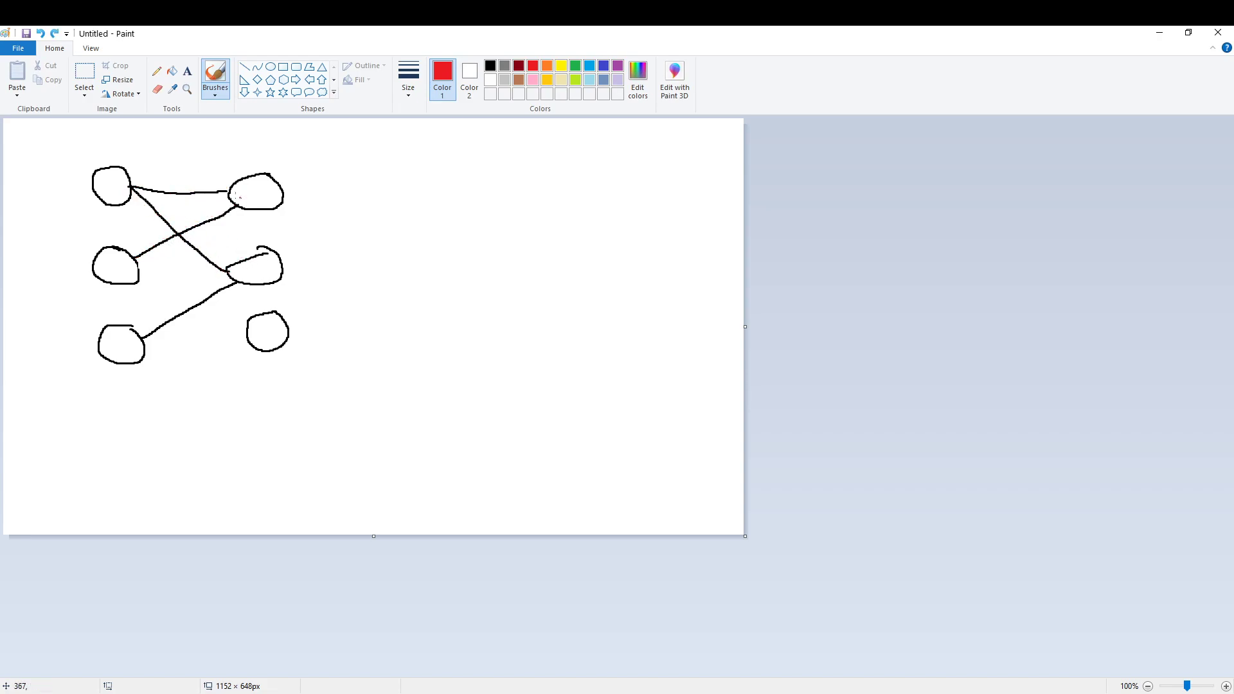
{"action": "mouse_move", "coordinate": [165, 261]}
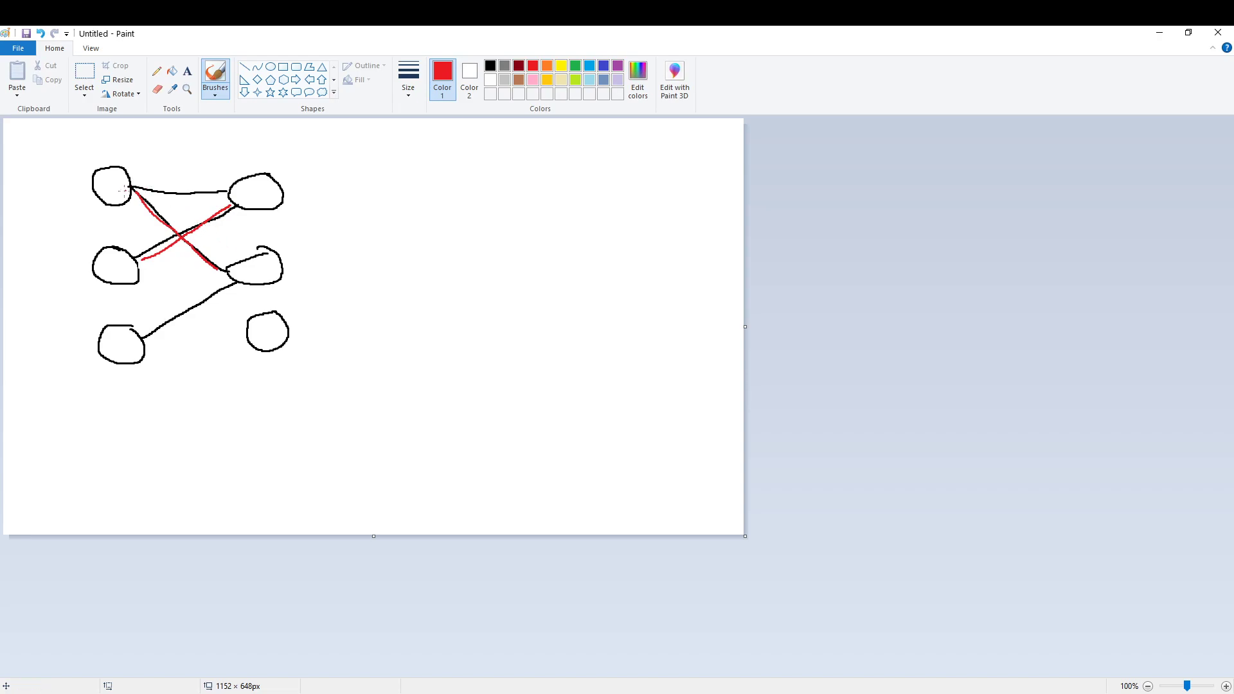
{"action": "mouse_move", "coordinate": [128, 346]}
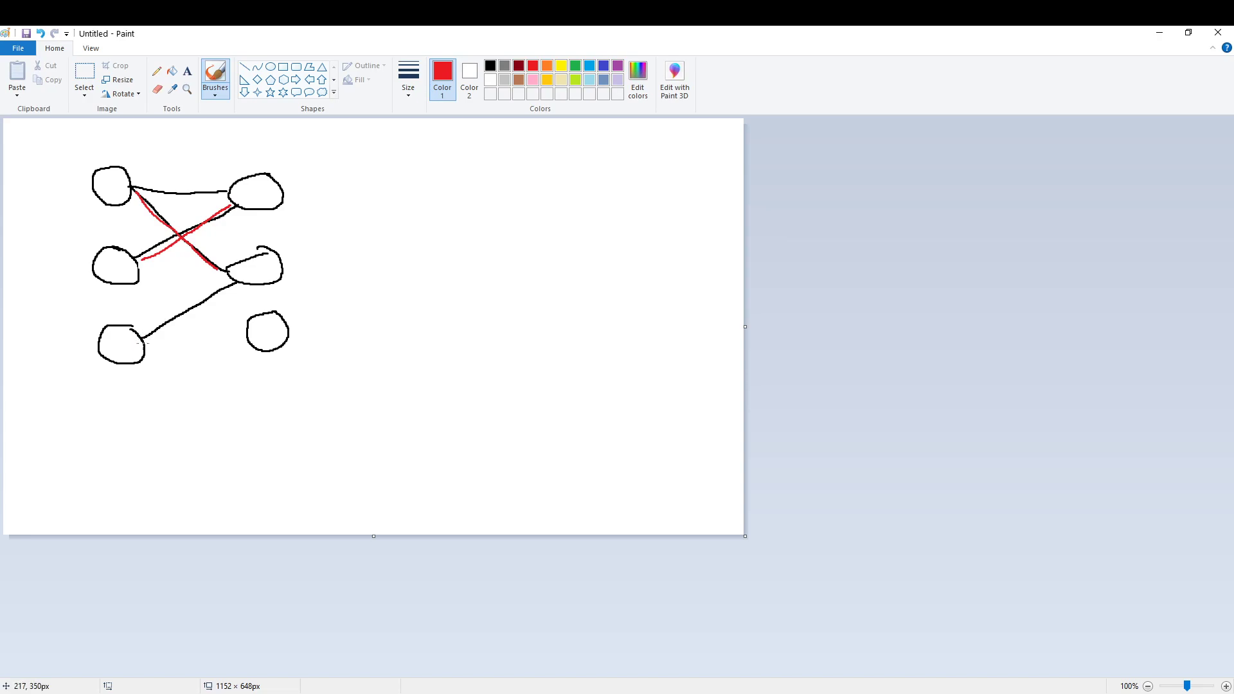
Step: Trace the bottom-left to middle-right edge and the top edge in red, then undo them
{"action": "left_click_drag", "start_coordinate": [141, 343], "coordinate": [236, 283]}
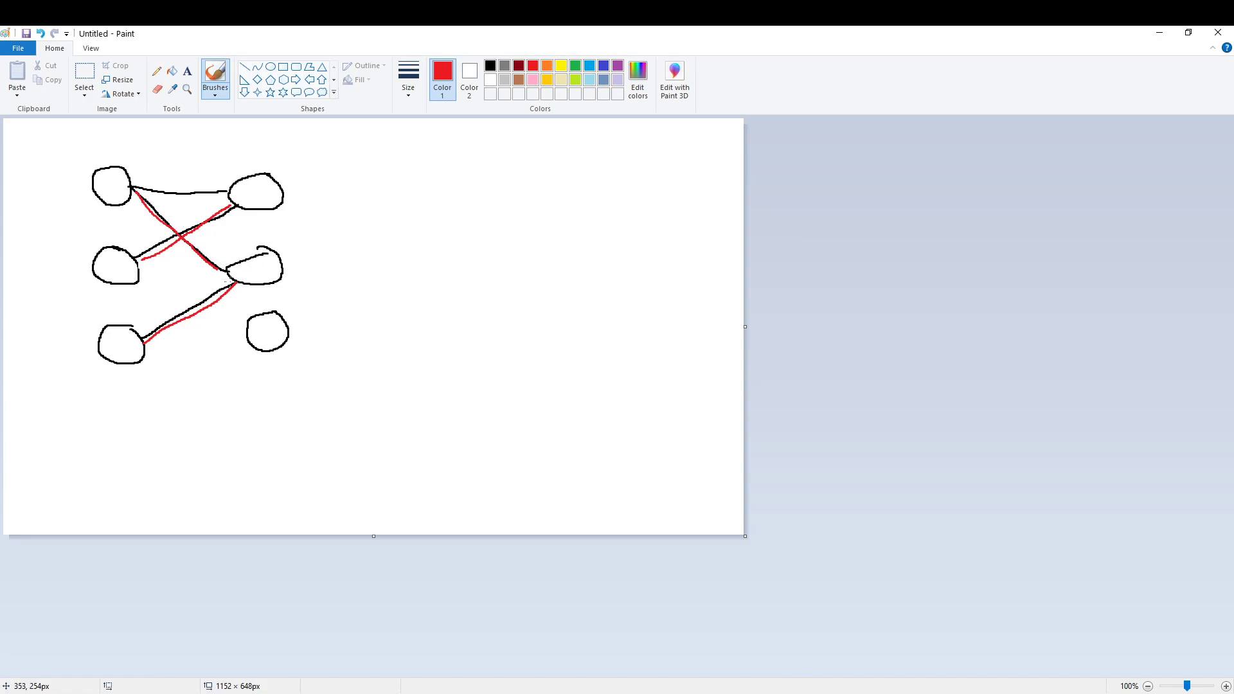
{"action": "mouse_move", "coordinate": [122, 185]}
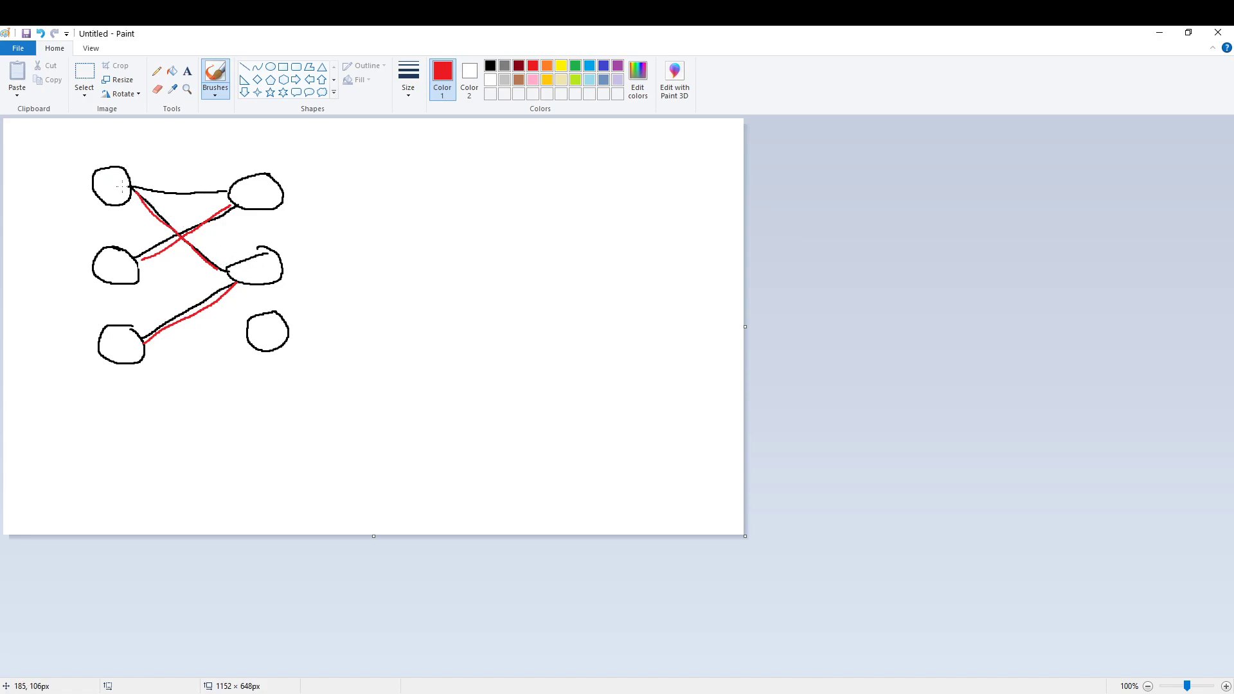
{"action": "left_click_drag", "start_coordinate": [130, 180], "coordinate": [236, 181]}
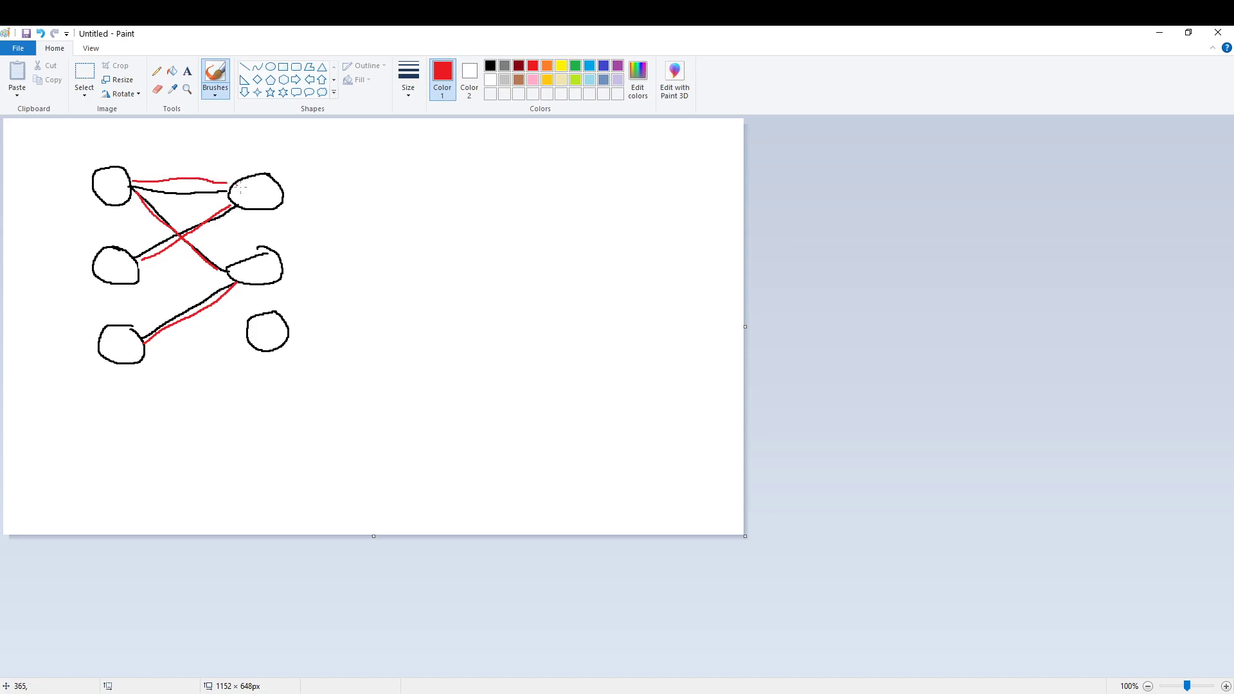
{"action": "mouse_move", "coordinate": [144, 267]}
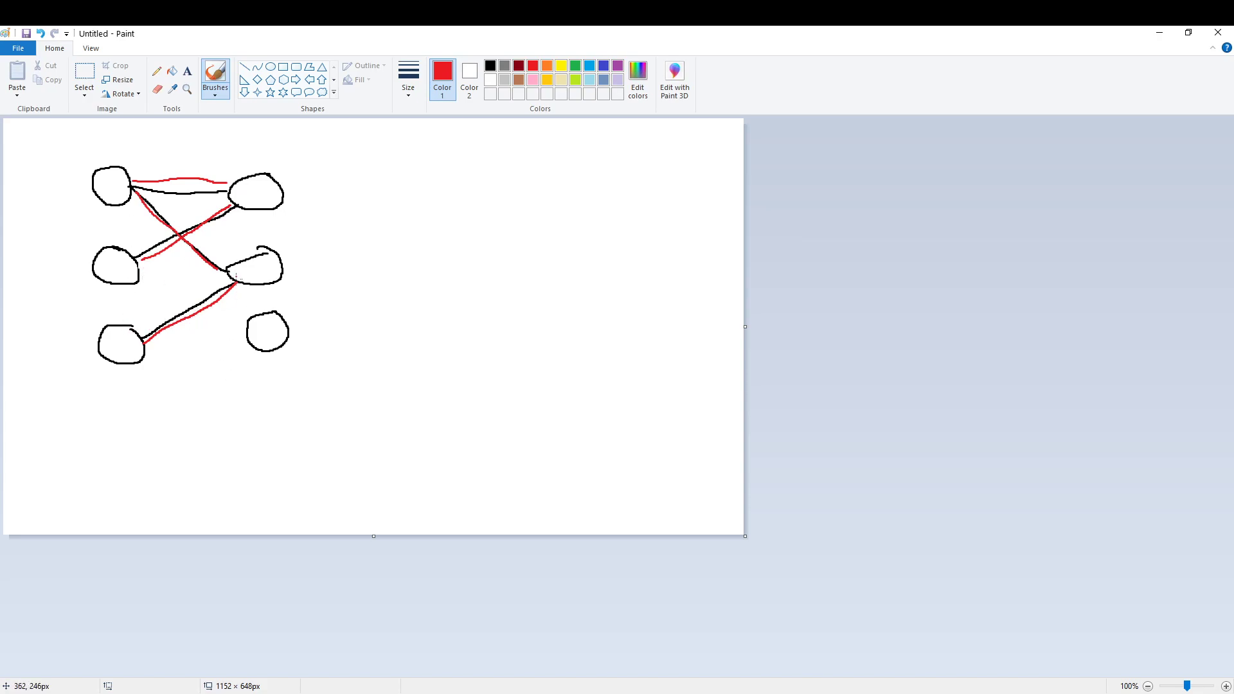
{"action": "mouse_move", "coordinate": [186, 351]}
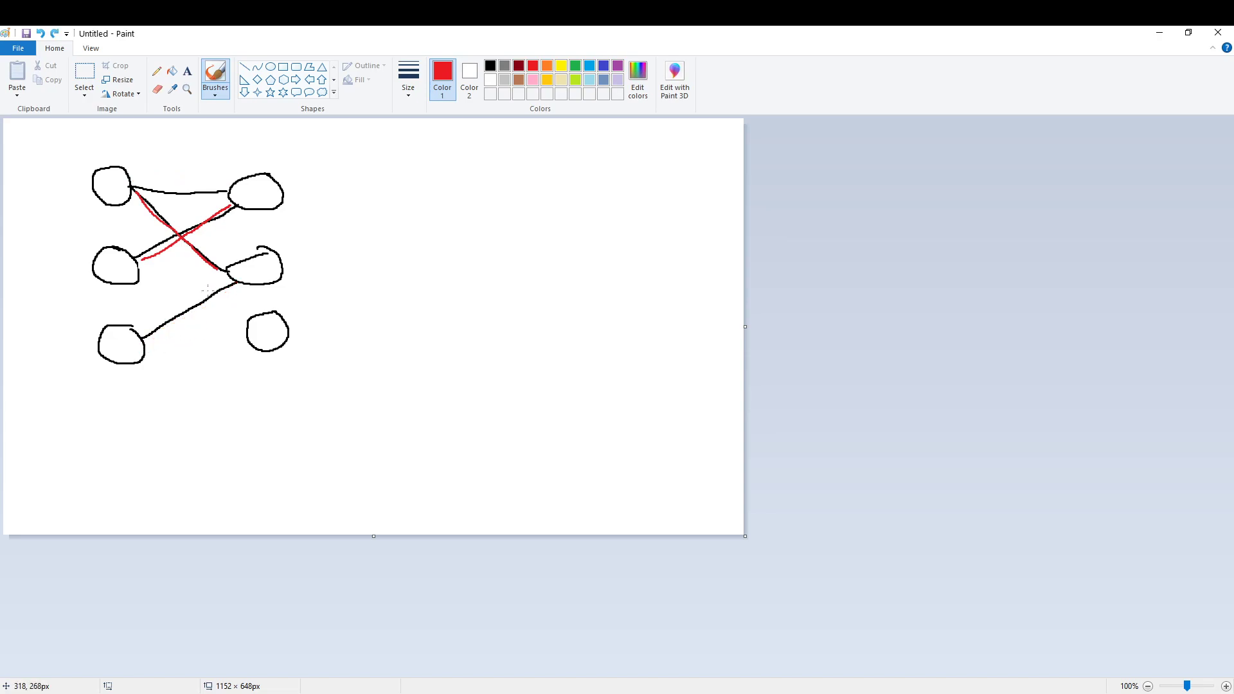
{"action": "mouse_move", "coordinate": [266, 205]}
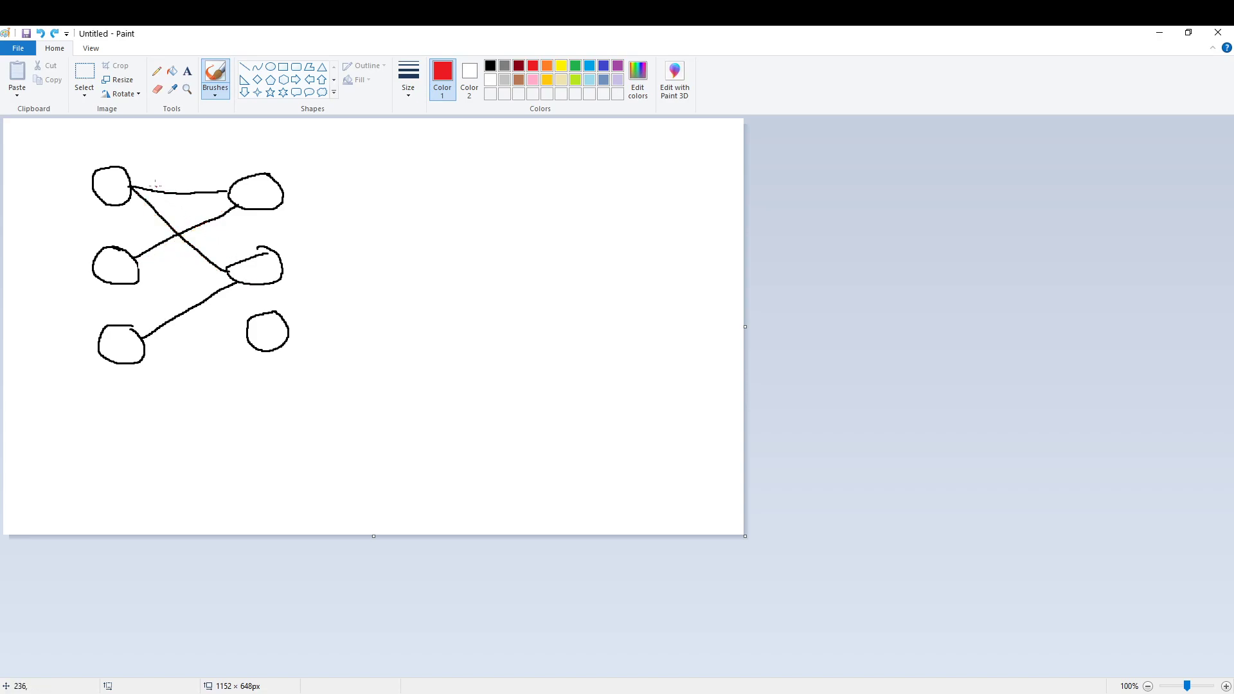
{"action": "left_click_drag", "start_coordinate": [150, 322], "coordinate": [239, 280]}
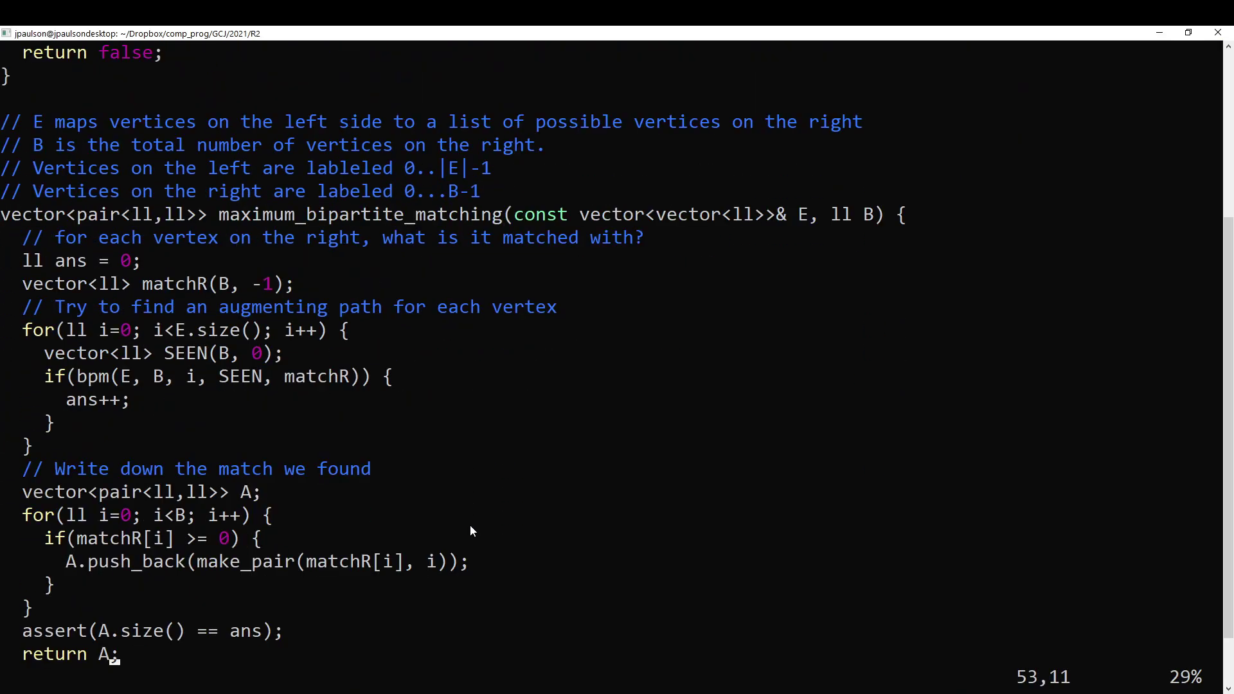
{"action": "left_click_drag", "start_coordinate": [514, 214], "coordinate": [677, 214]}
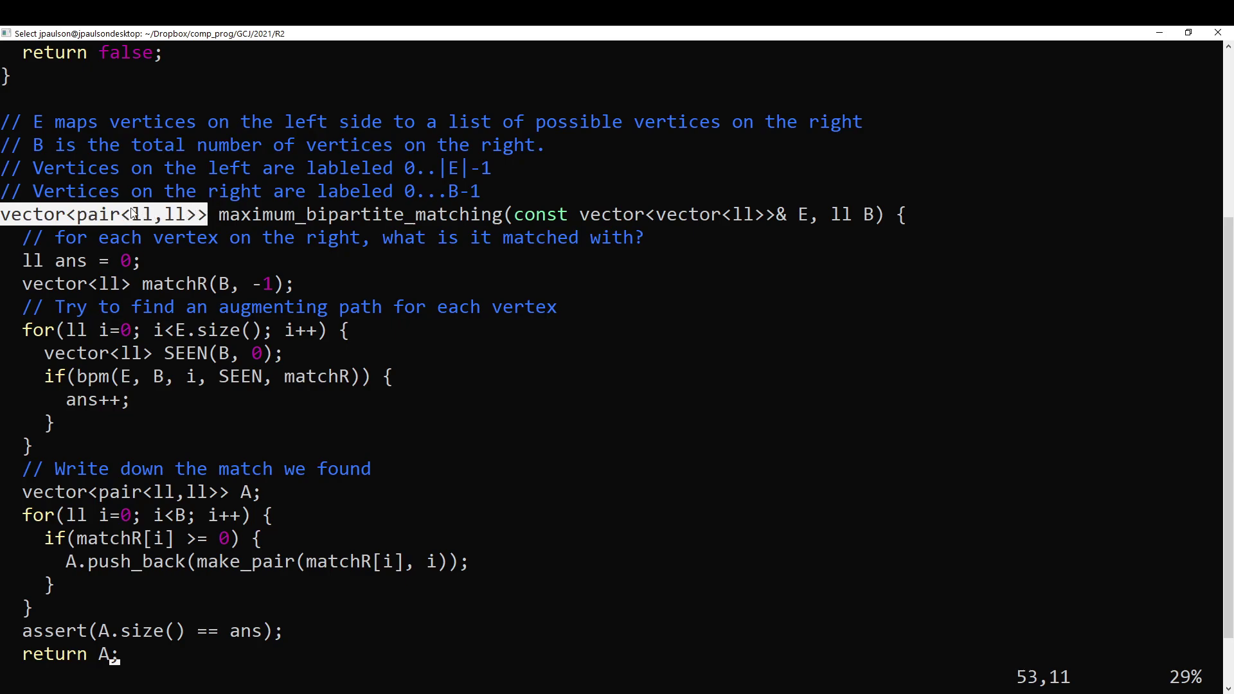
{"action": "double_click", "coordinate": [177, 214]}
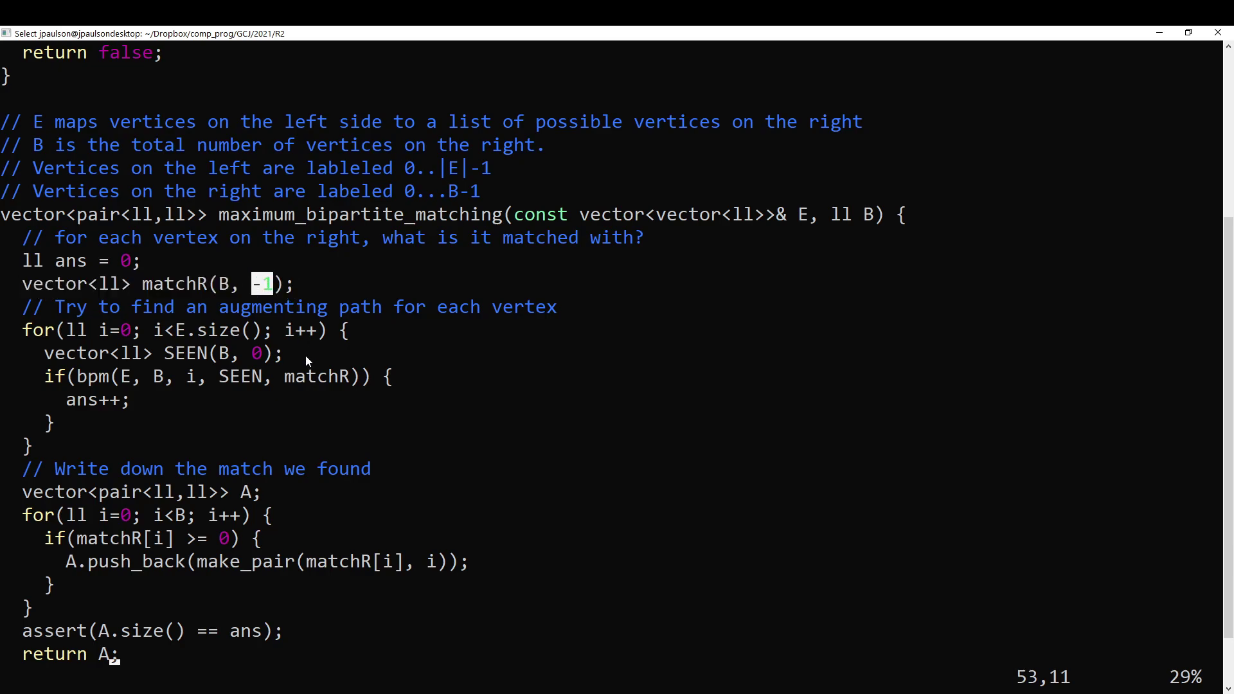
{"action": "left_click_drag", "start_coordinate": [22, 330], "coordinate": [130, 447]}
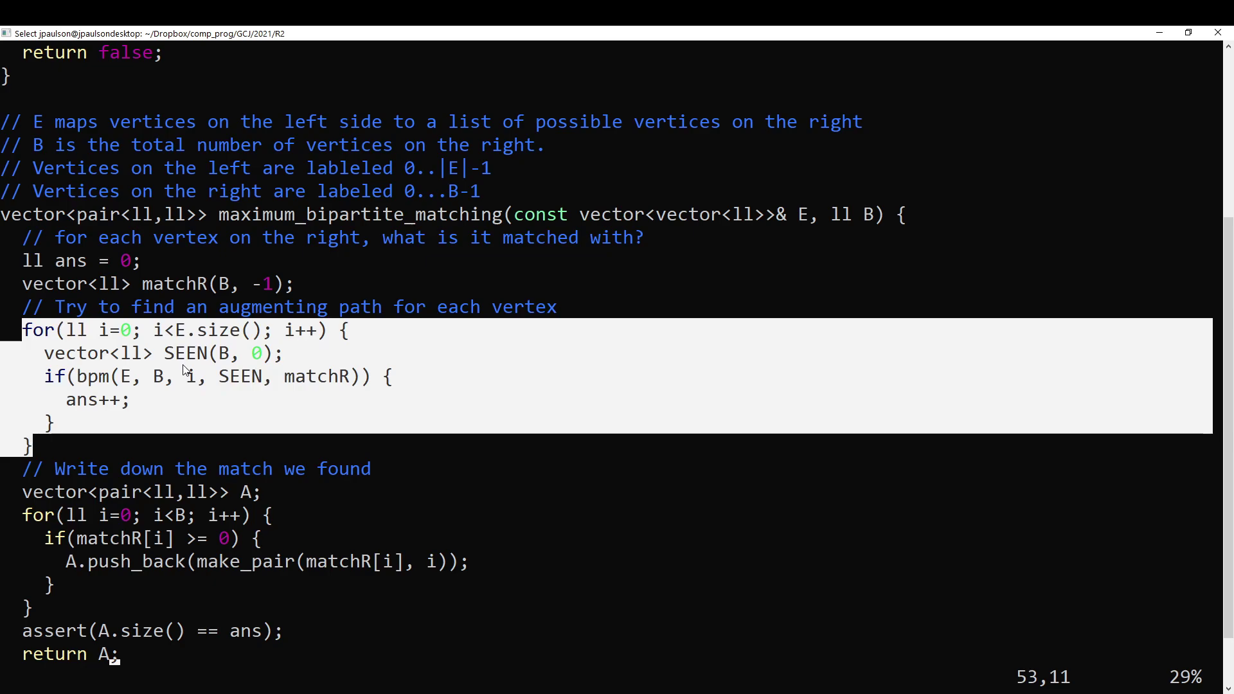
{"action": "mouse_move", "coordinate": [56, 287]}
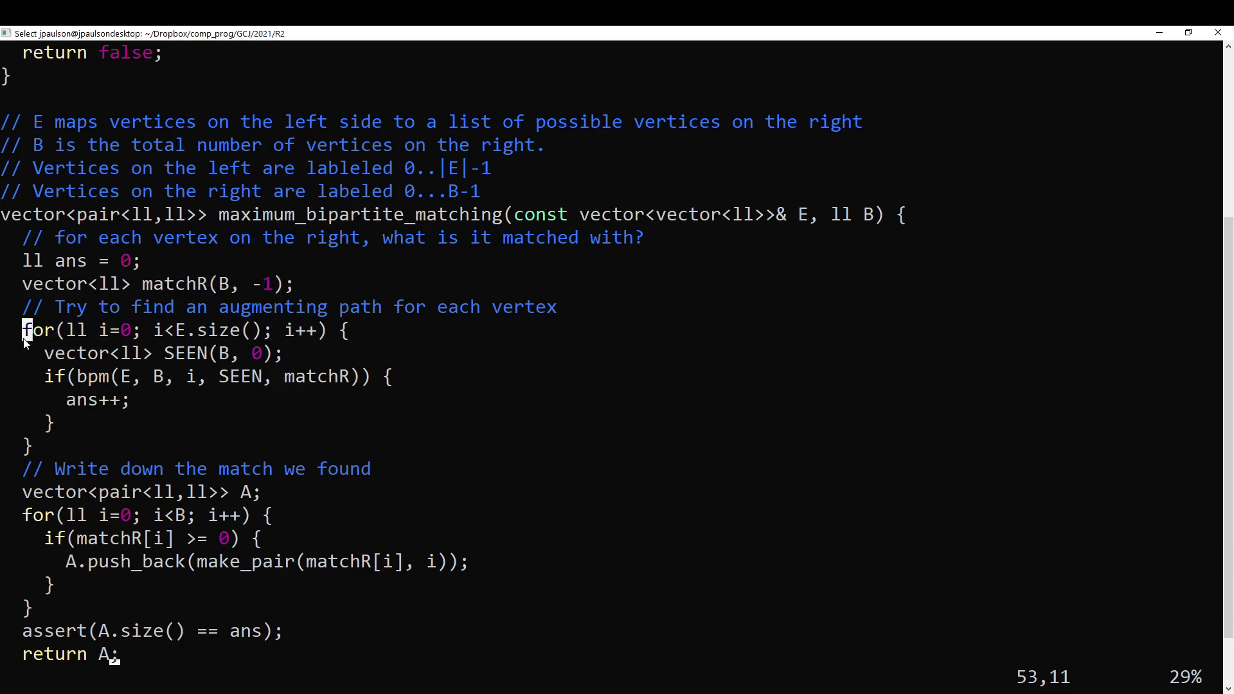
{"action": "left_click_drag", "start_coordinate": [23, 329], "coordinate": [28, 447]}
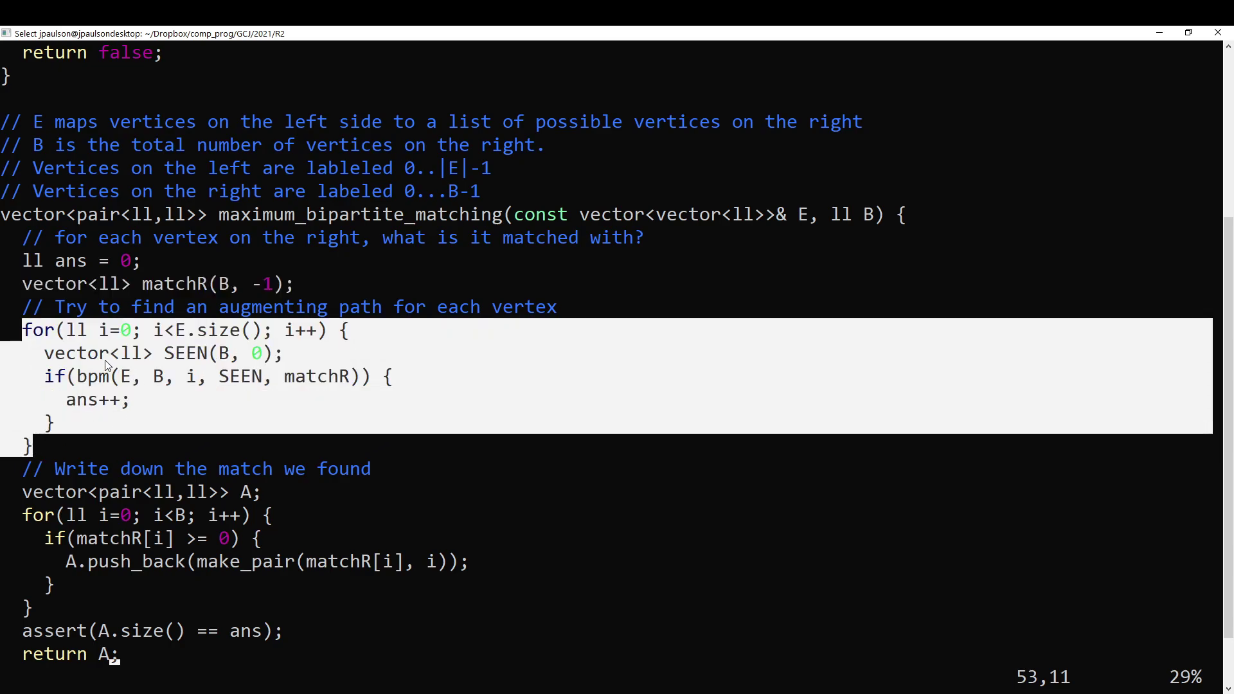
{"action": "mouse_move", "coordinate": [51, 386]}
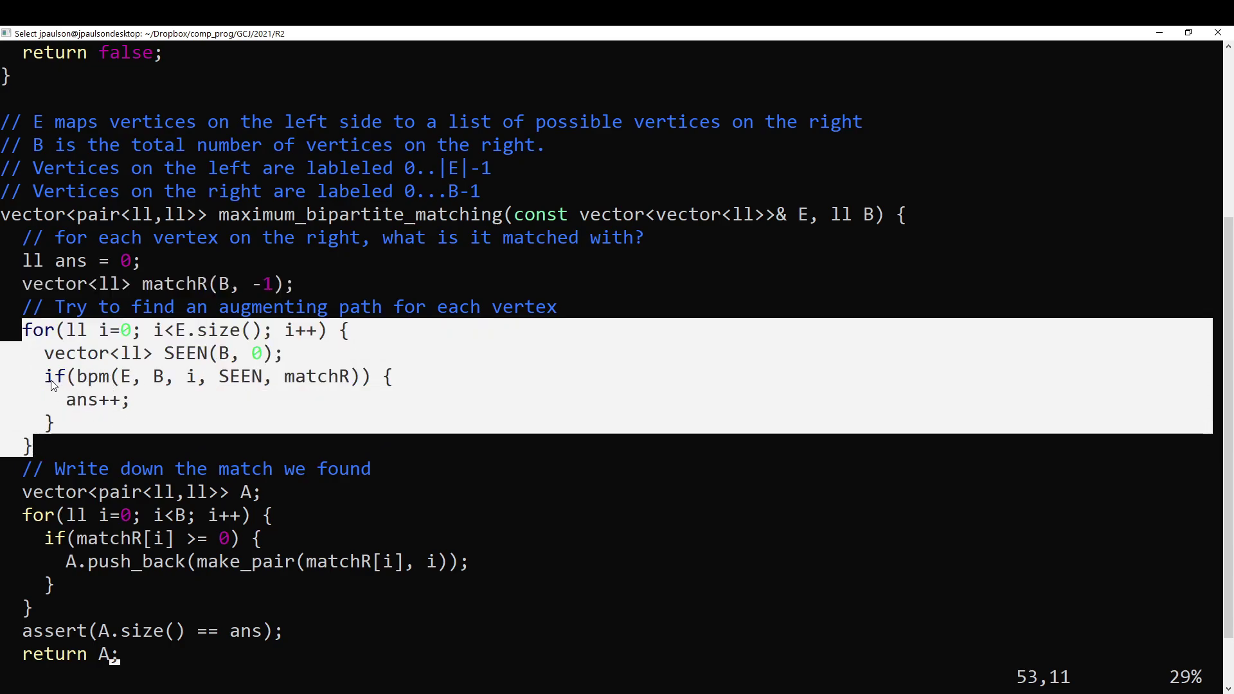
{"action": "mouse_move", "coordinate": [137, 425]}
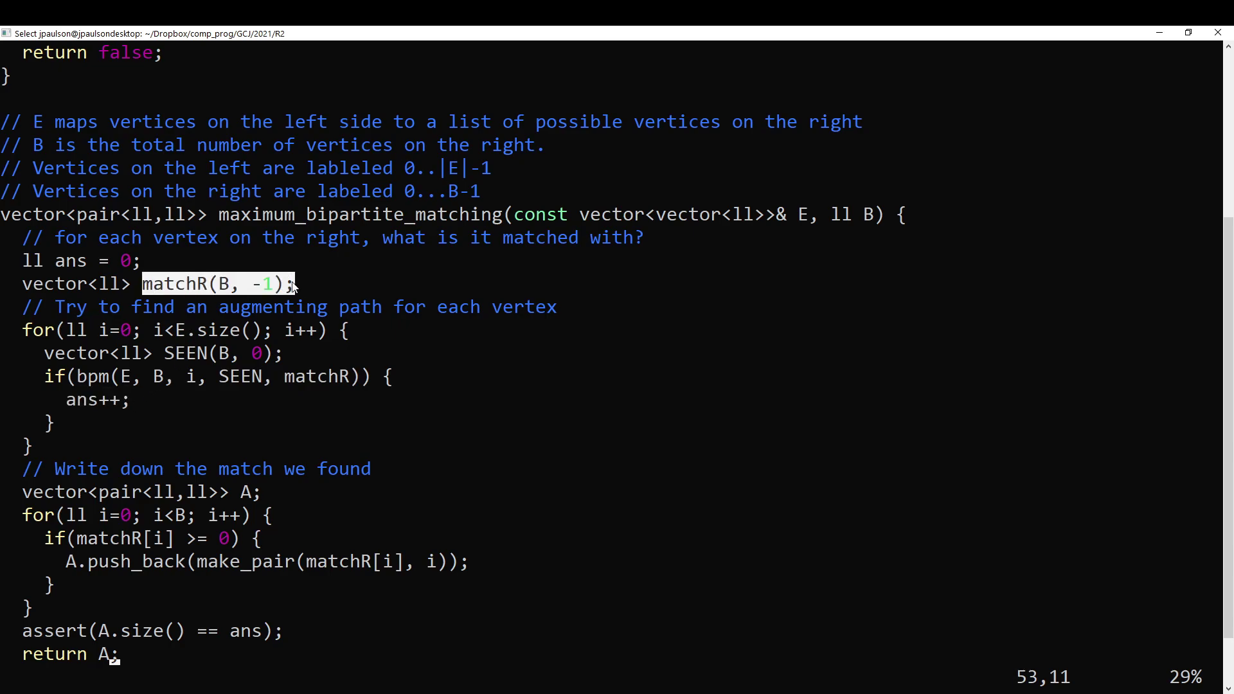
{"action": "mouse_move", "coordinate": [240, 327]}
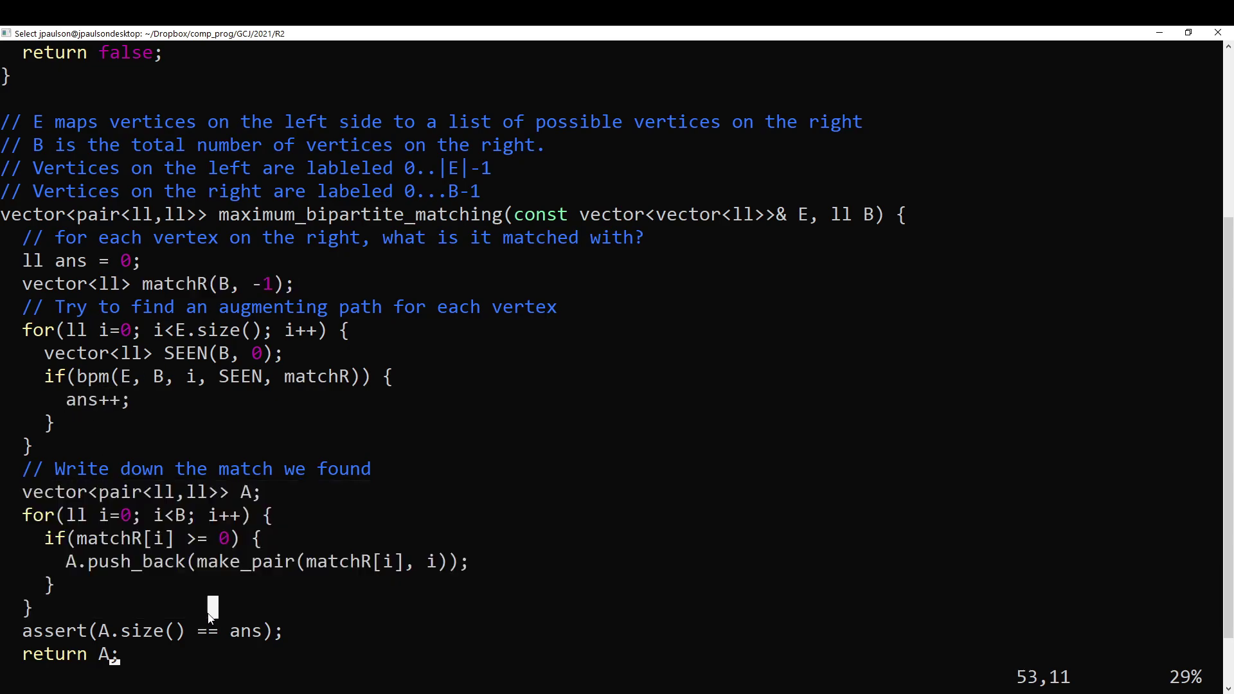
{"action": "double_click", "coordinate": [358, 561]}
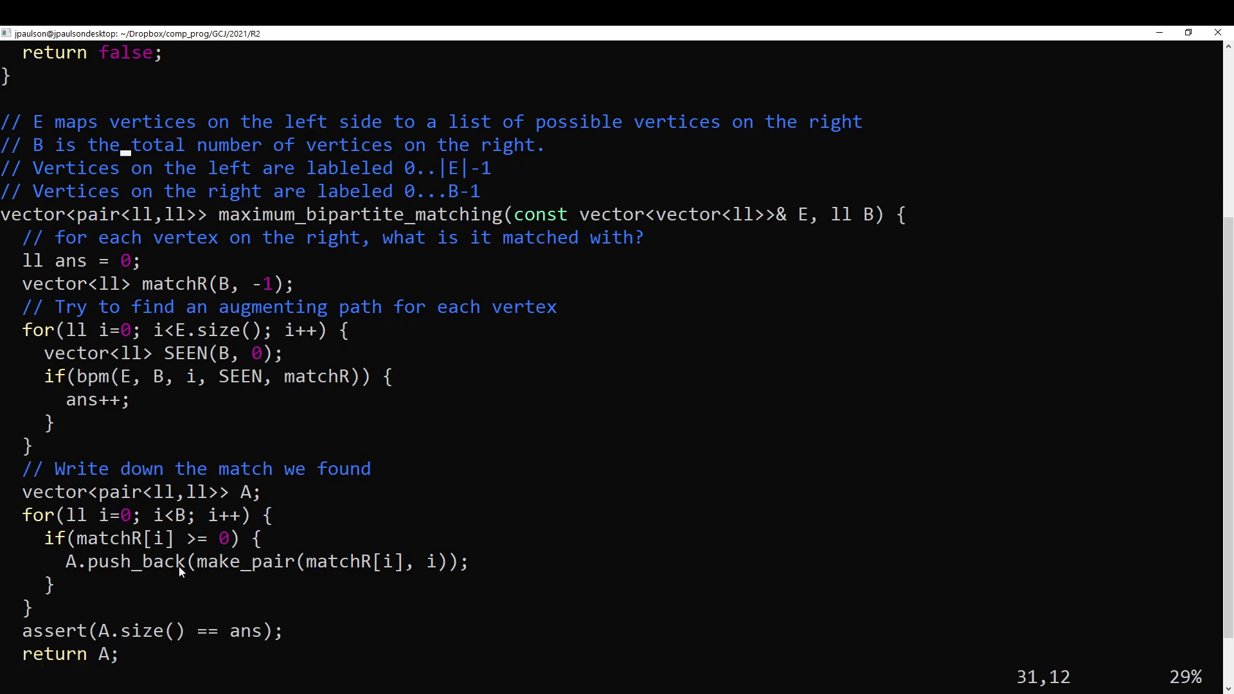
{"action": "scroll", "scroll_direction": "up", "scroll_amount": 3}
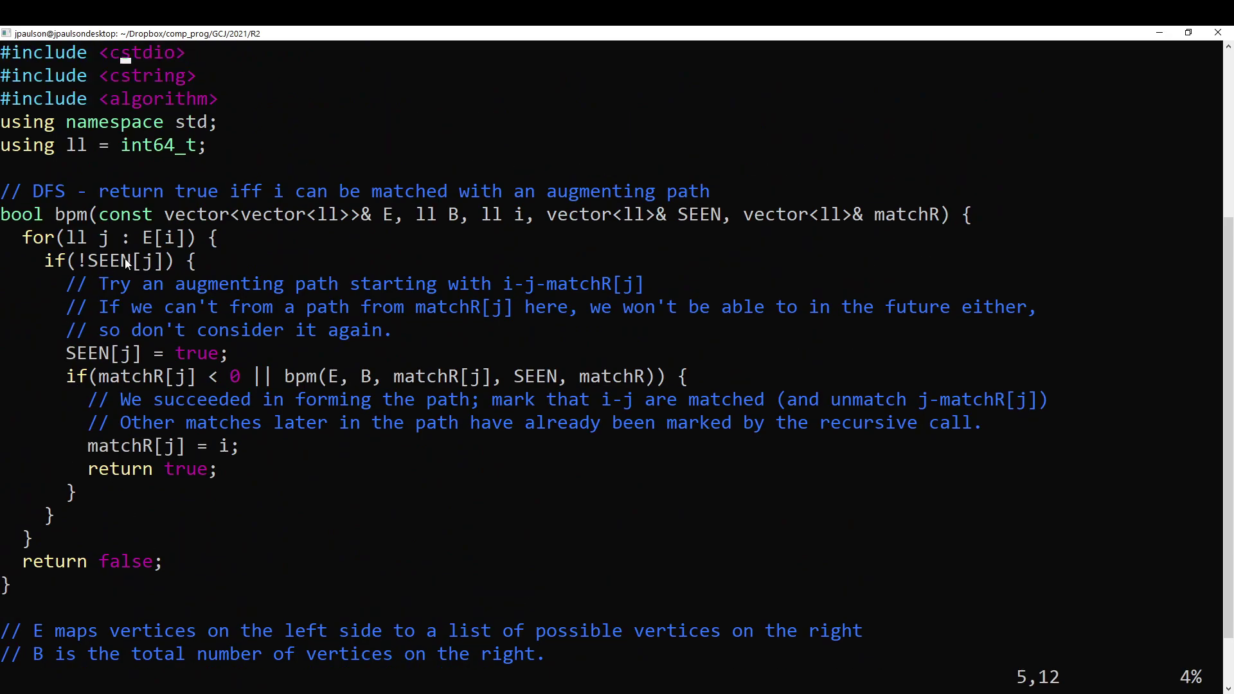
{"action": "left_click", "coordinate": [94, 214]}
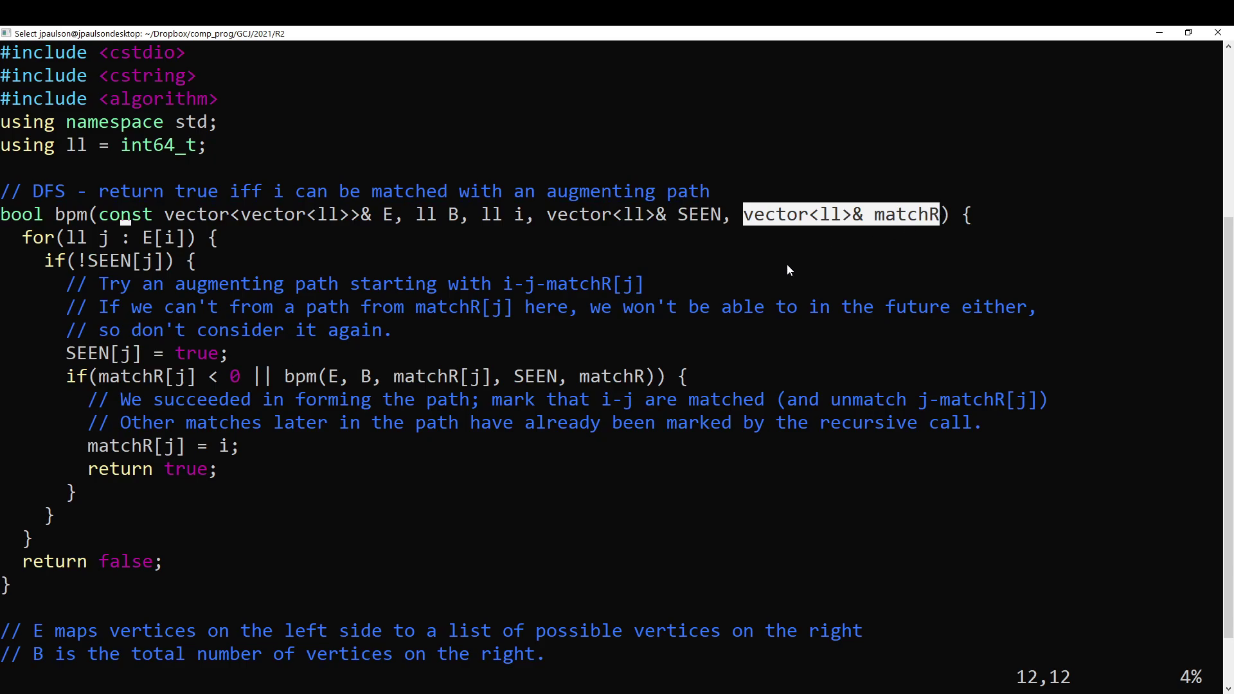
{"action": "mouse_move", "coordinate": [177, 237]}
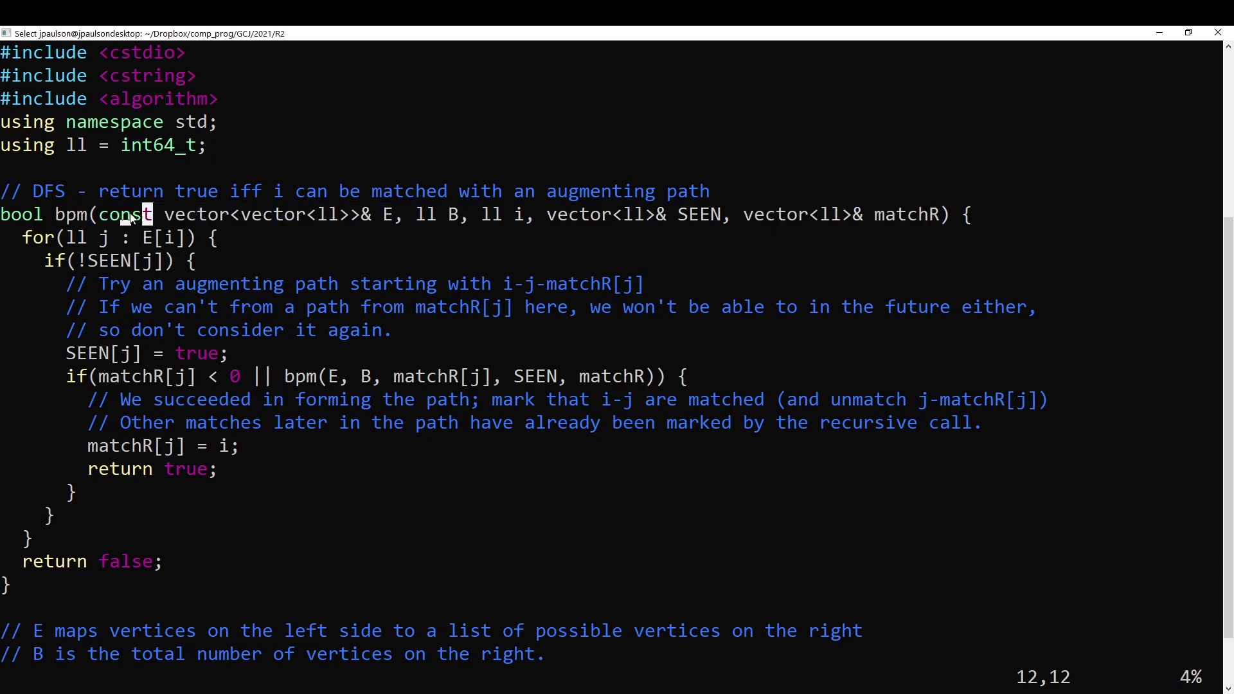
{"action": "double_click", "coordinate": [846, 214]}
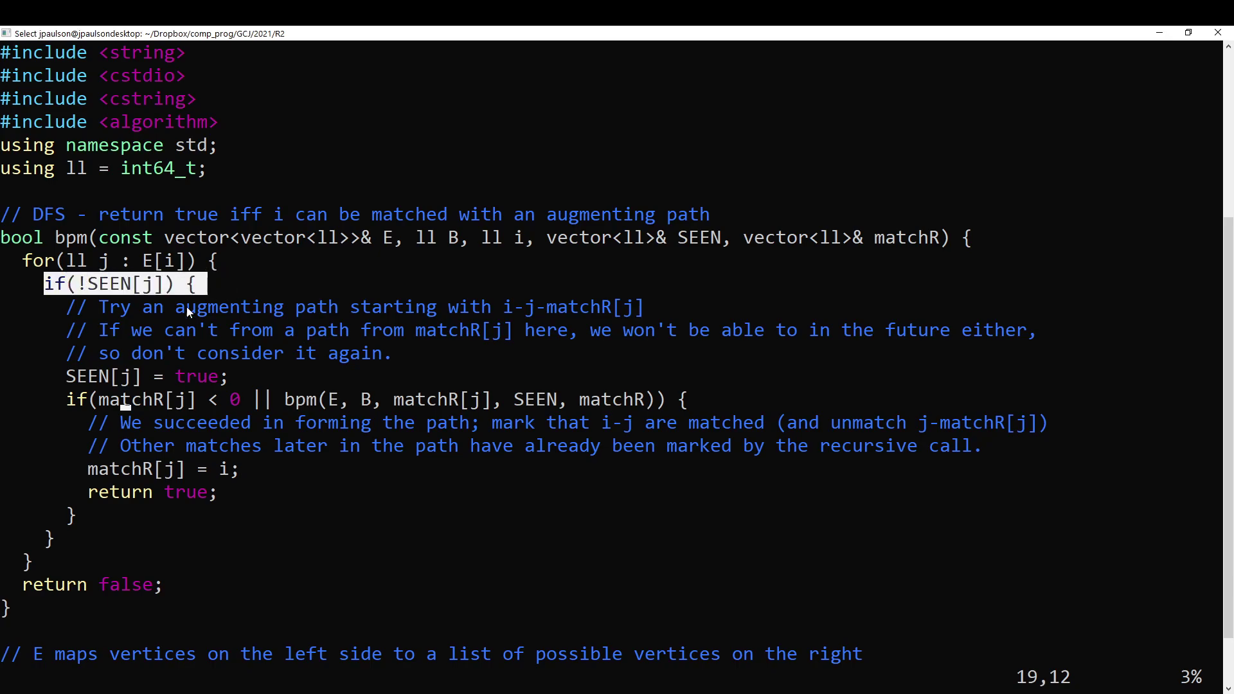
{"action": "left_click", "coordinate": [140, 376]}
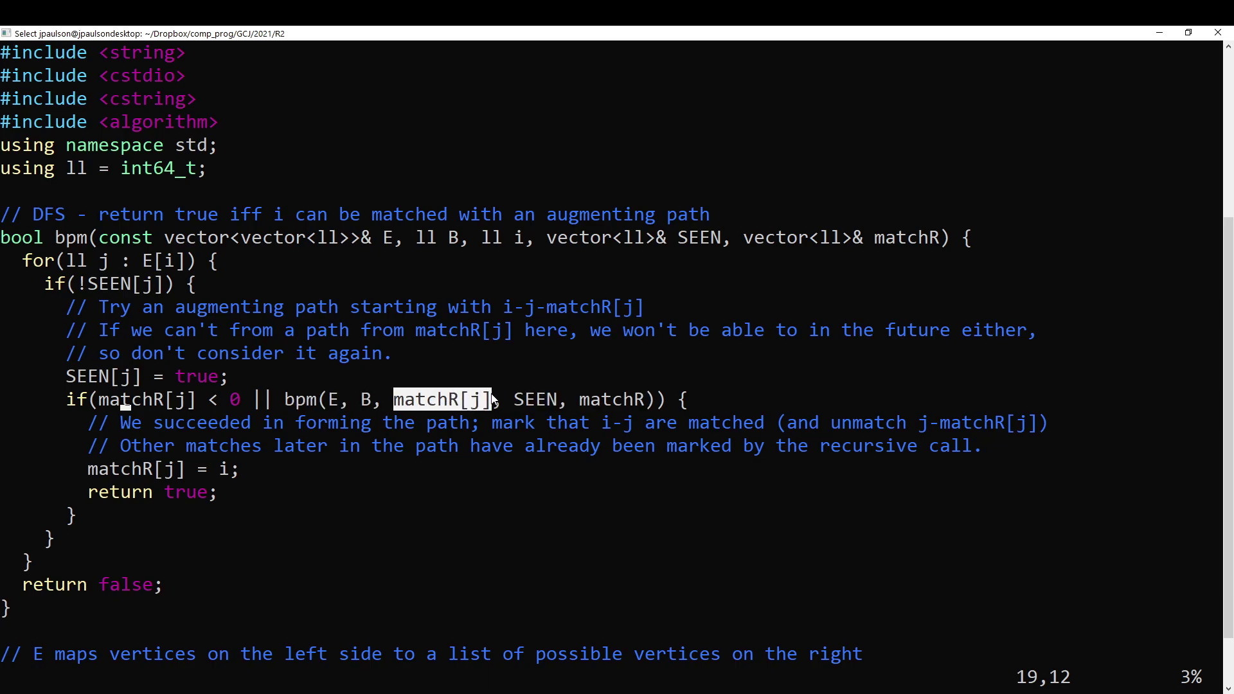
{"action": "mouse_move", "coordinate": [110, 231]}
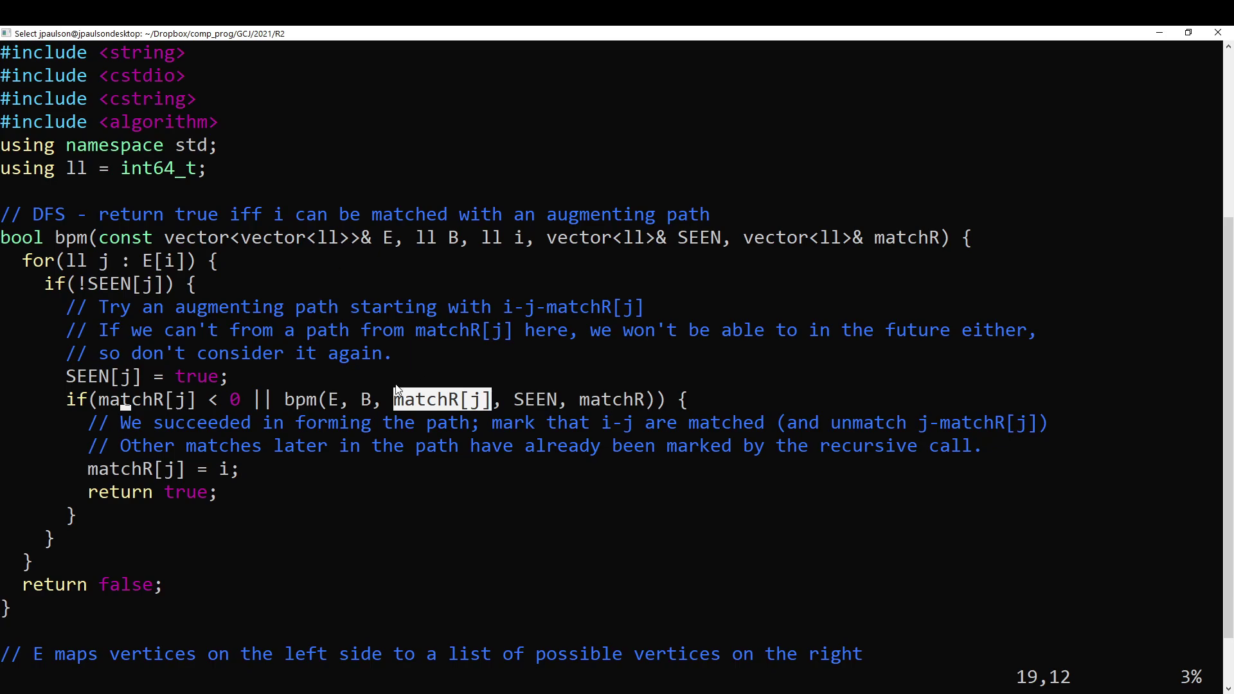
{"action": "mouse_move", "coordinate": [523, 404]}
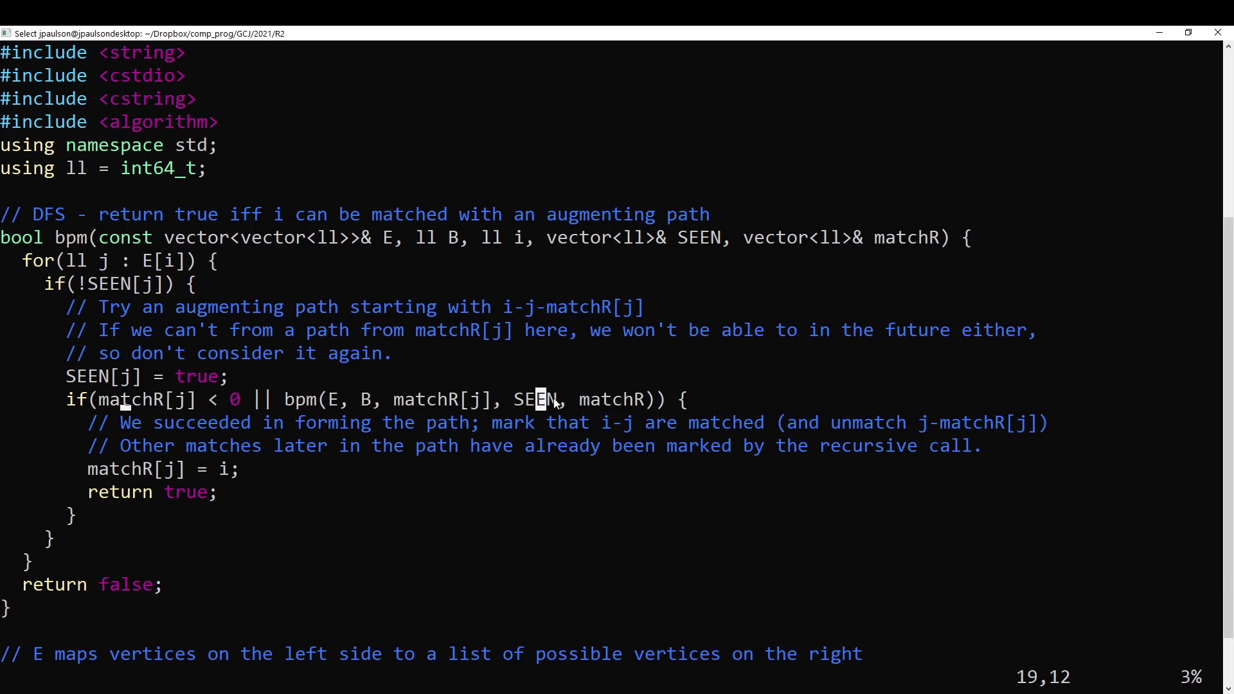
{"action": "double_click", "coordinate": [536, 399]}
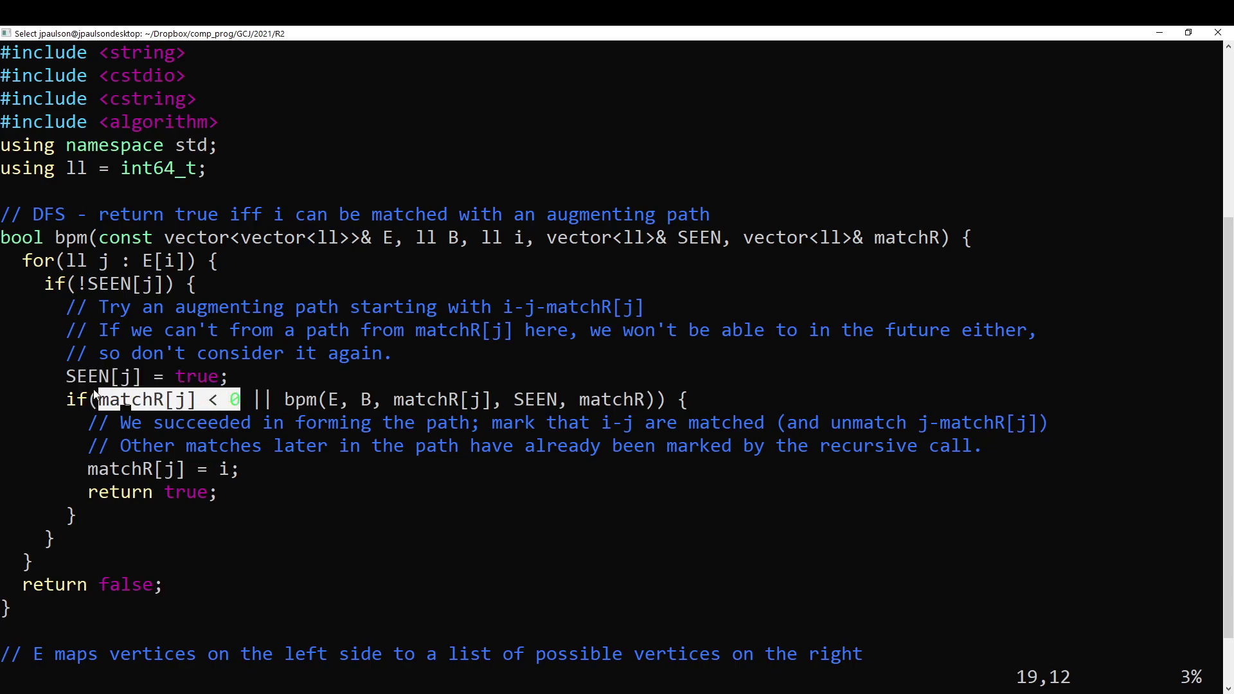
{"action": "mouse_move", "coordinate": [496, 378]}
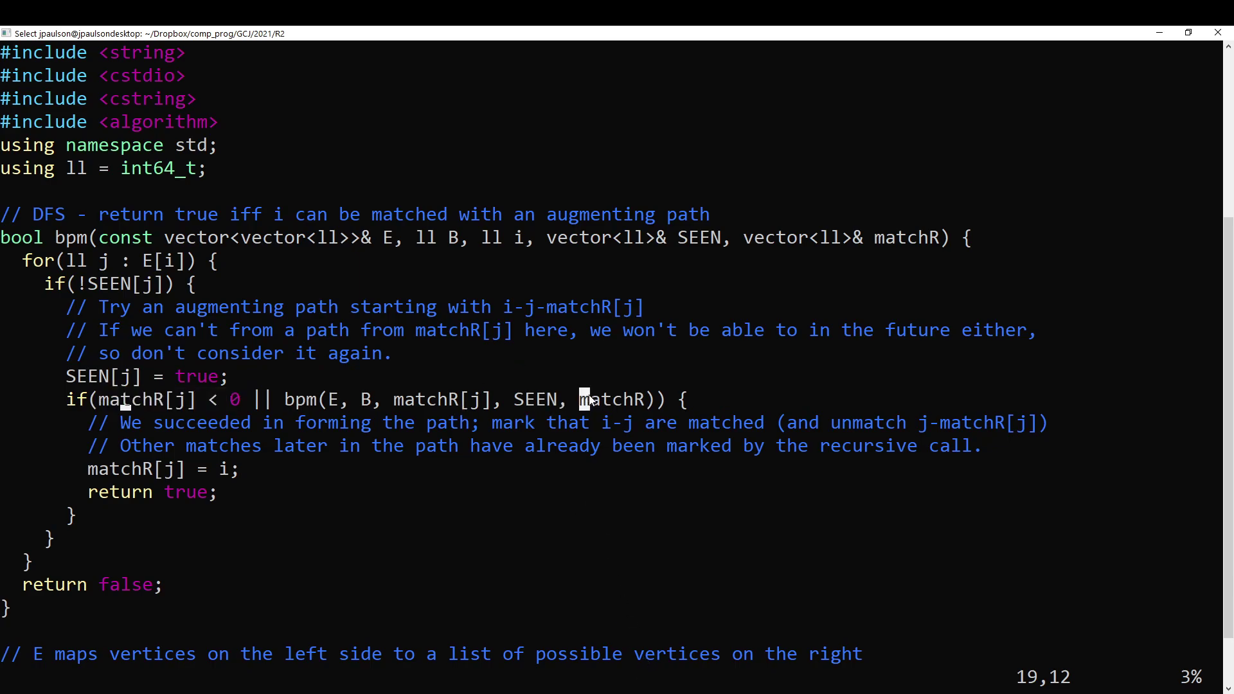
{"action": "double_click", "coordinate": [532, 399]}
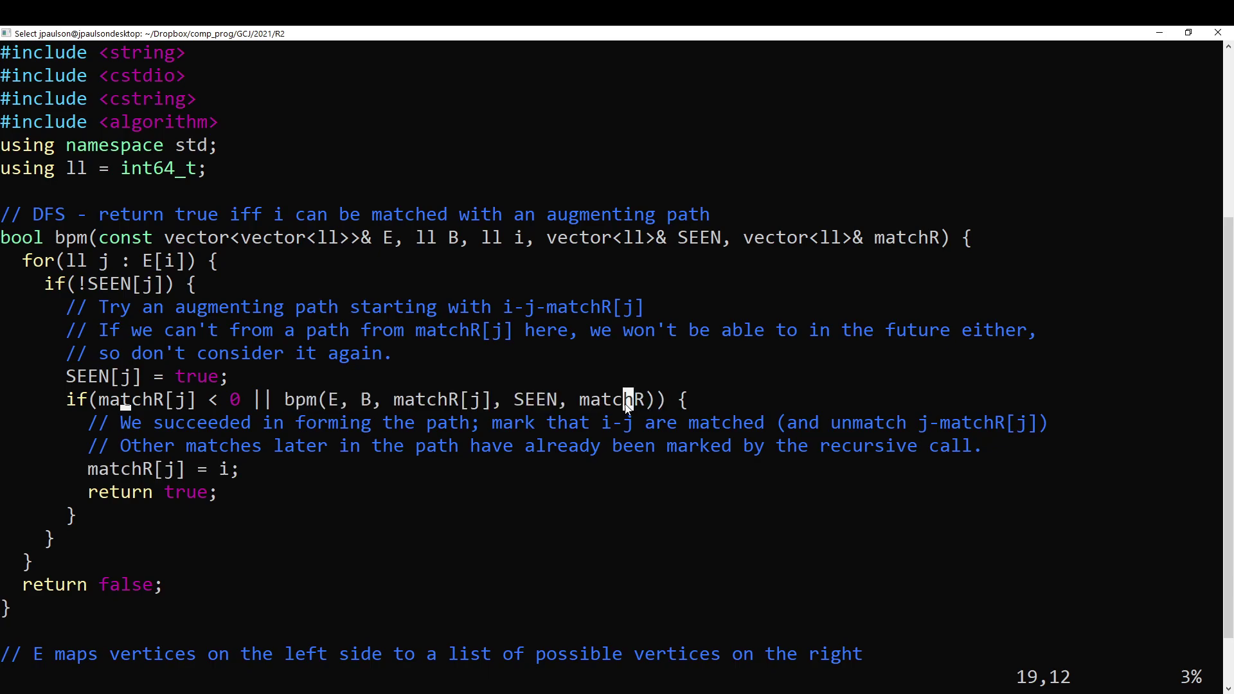
{"action": "double_click", "coordinate": [620, 399]}
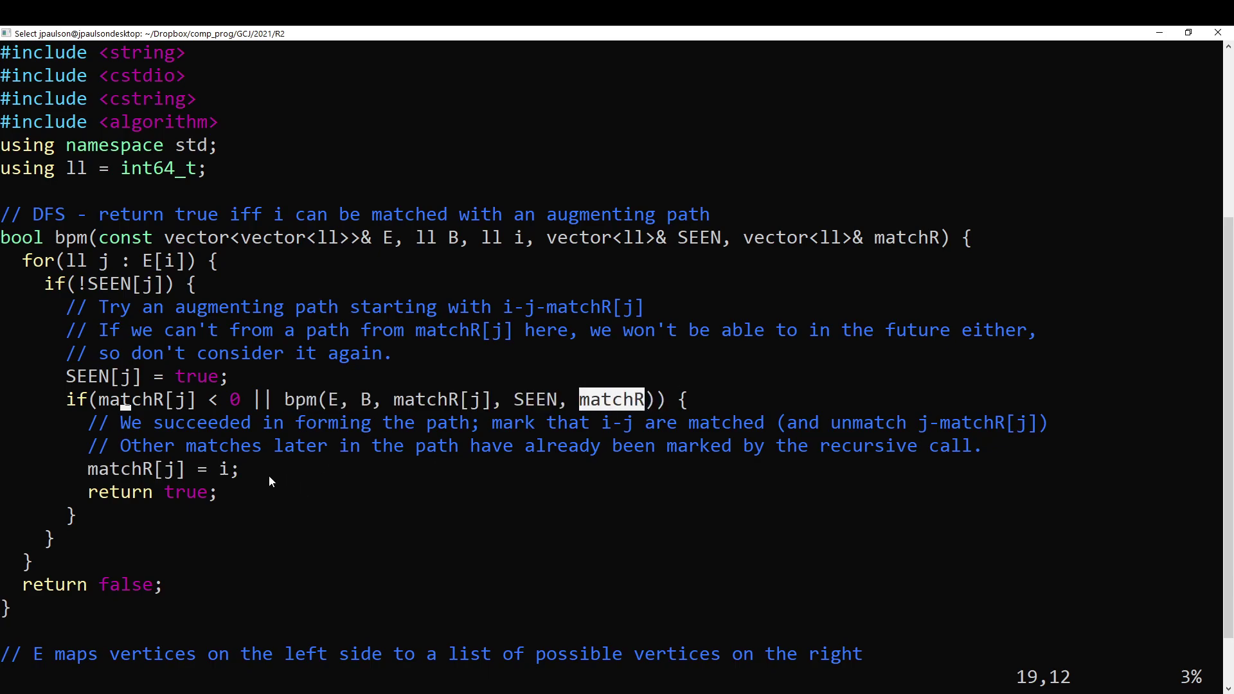
{"action": "double_click", "coordinate": [119, 491]}
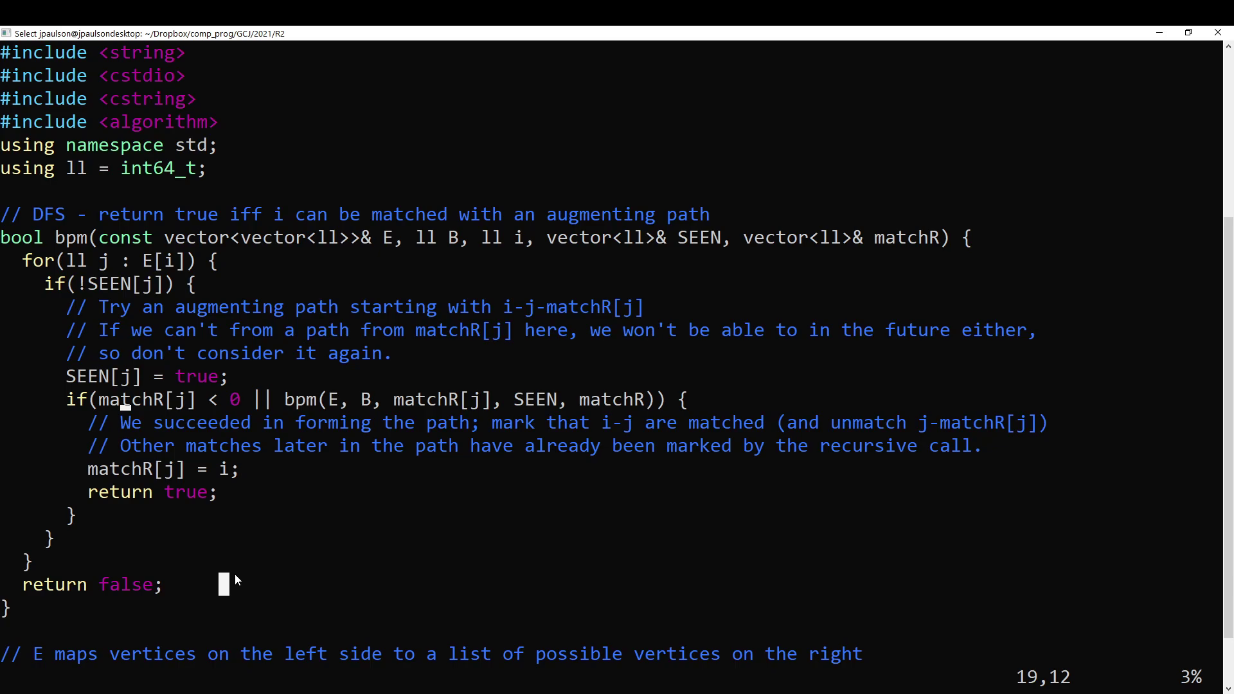
Step: Scroll through the matching code and select the SEEN[j] = true line
{"action": "scroll", "scroll_direction": "down", "scroll_amount": 3}
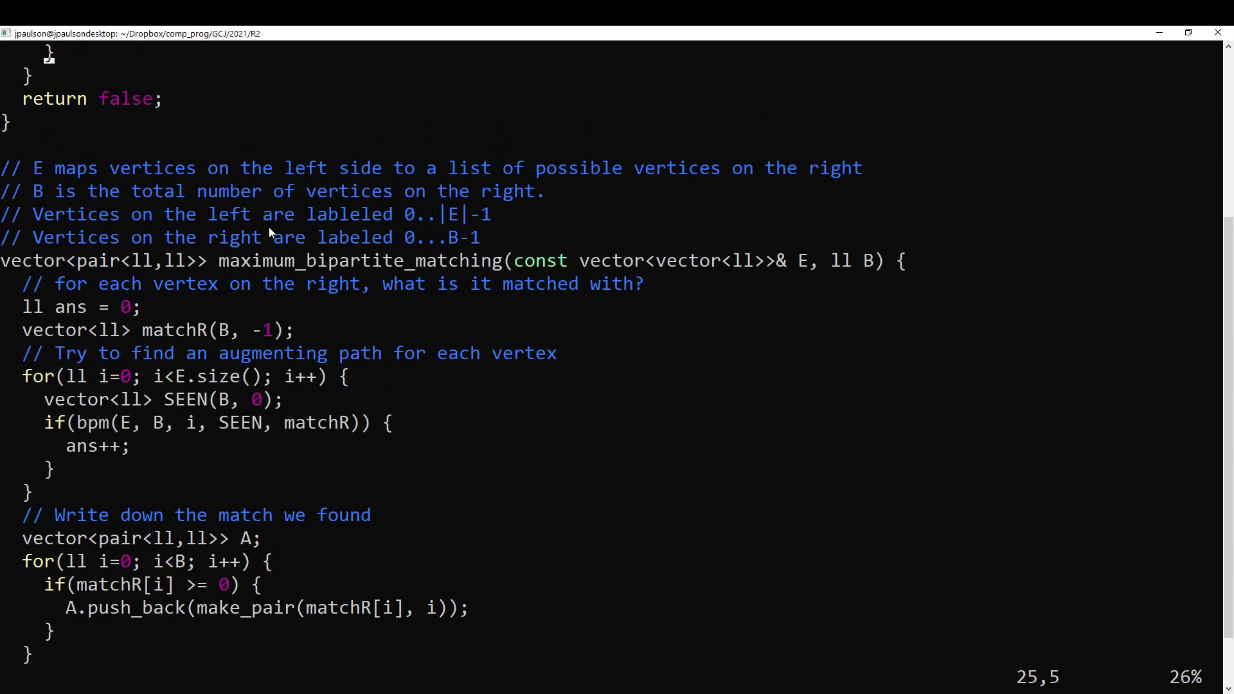
{"action": "scroll", "scroll_direction": "up", "scroll_amount": 3}
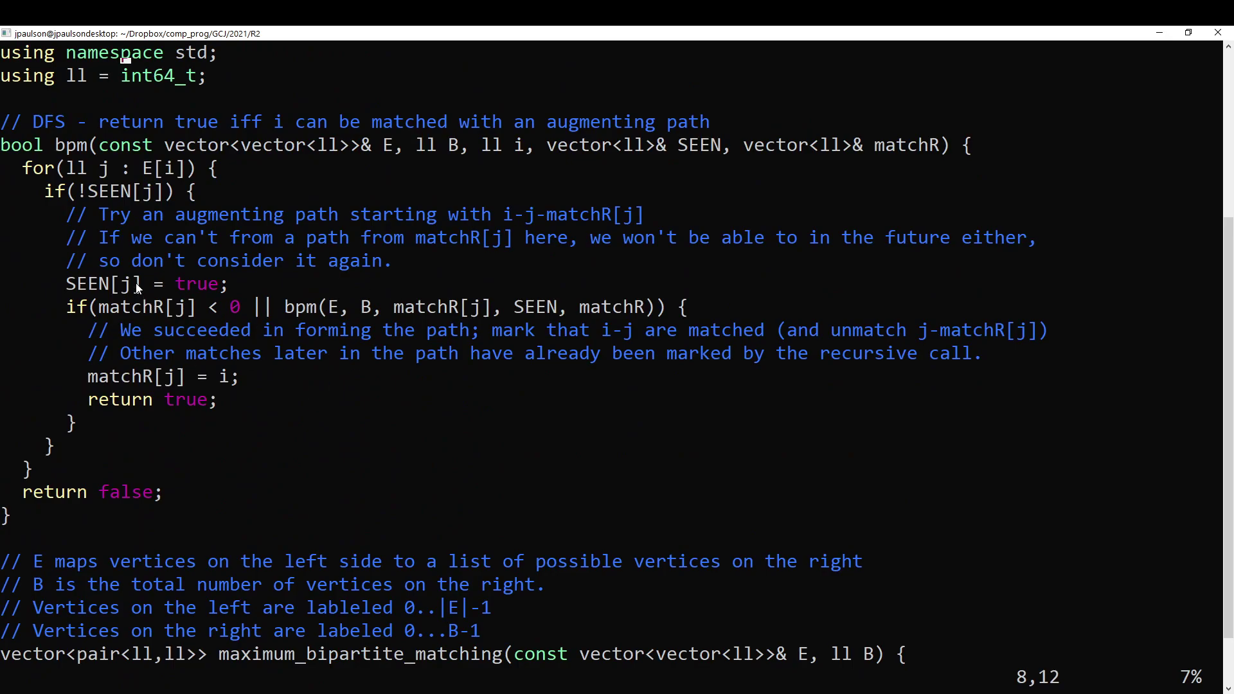
{"action": "triple_click", "coordinate": [146, 283]}
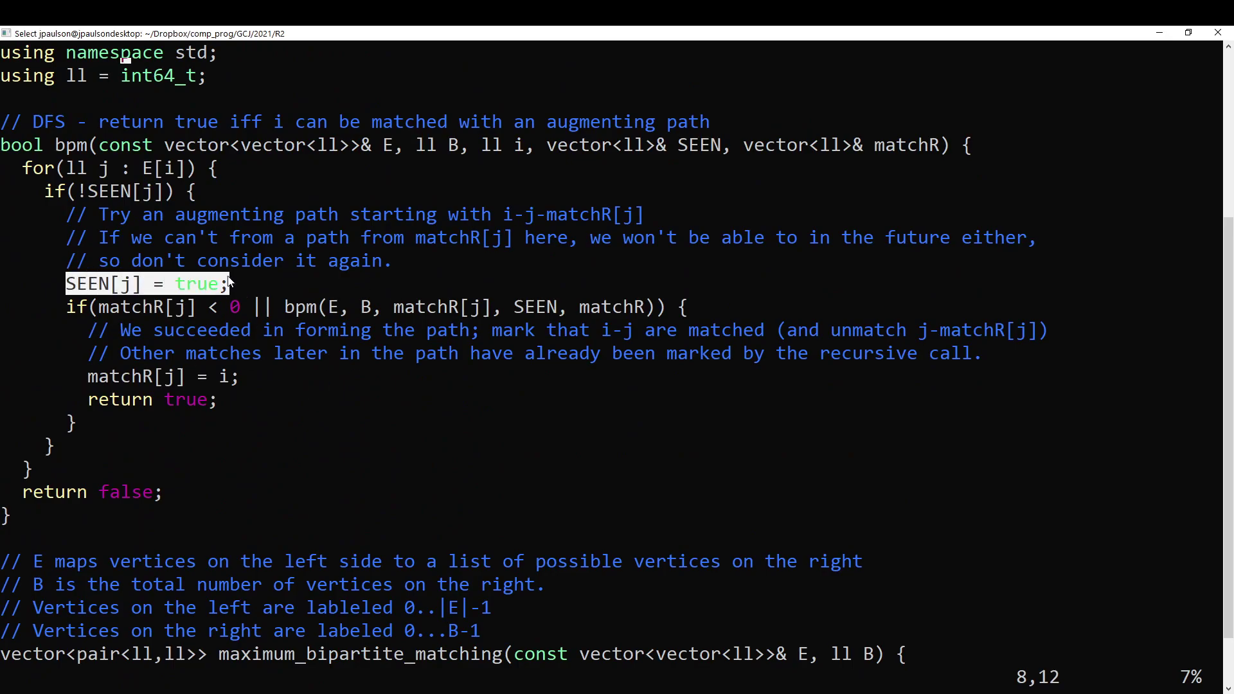
{"action": "mouse_move", "coordinate": [207, 281]}
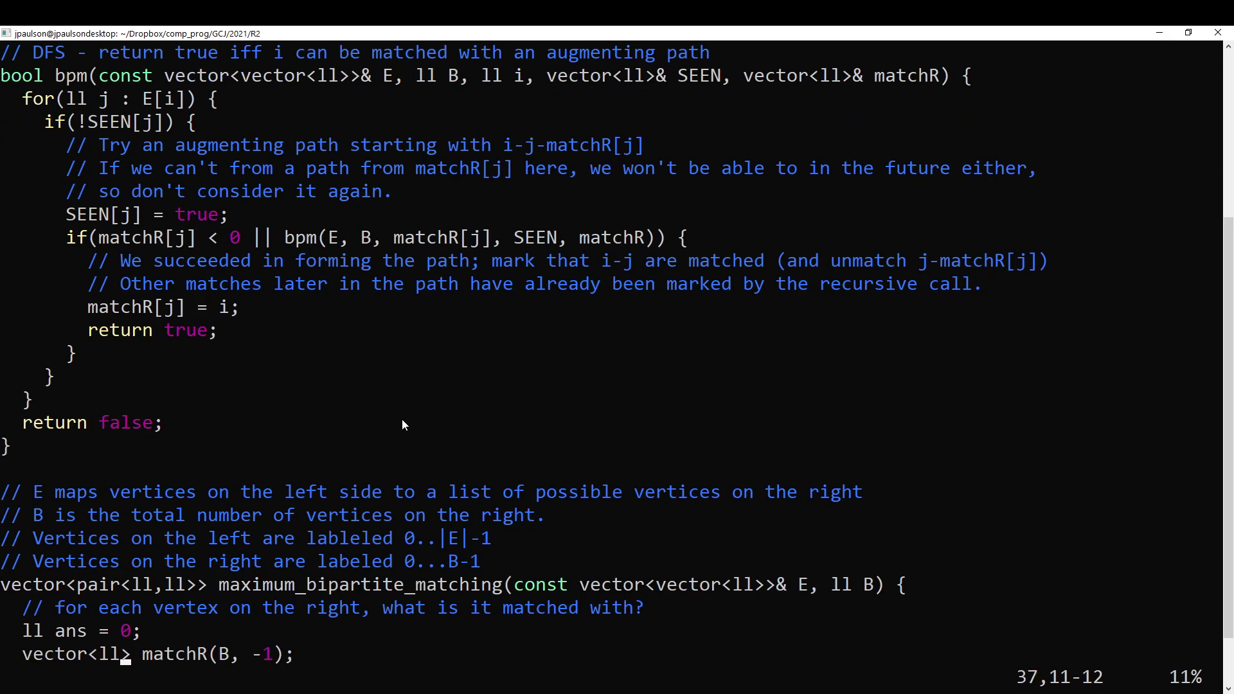
{"action": "scroll", "scroll_direction": "down", "scroll_amount": 3}
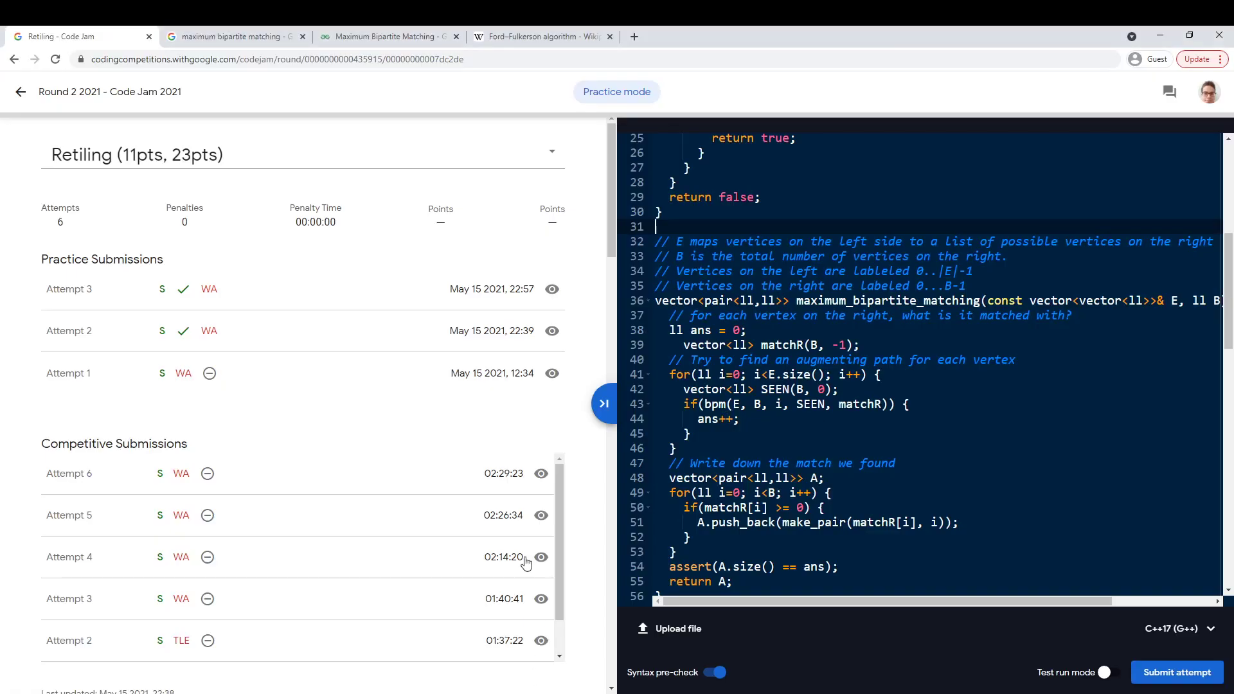
Step: Scroll the left pane and bring up the Retiling problem statement
{"action": "scroll", "scroll_direction": "down", "scroll_amount": 3}
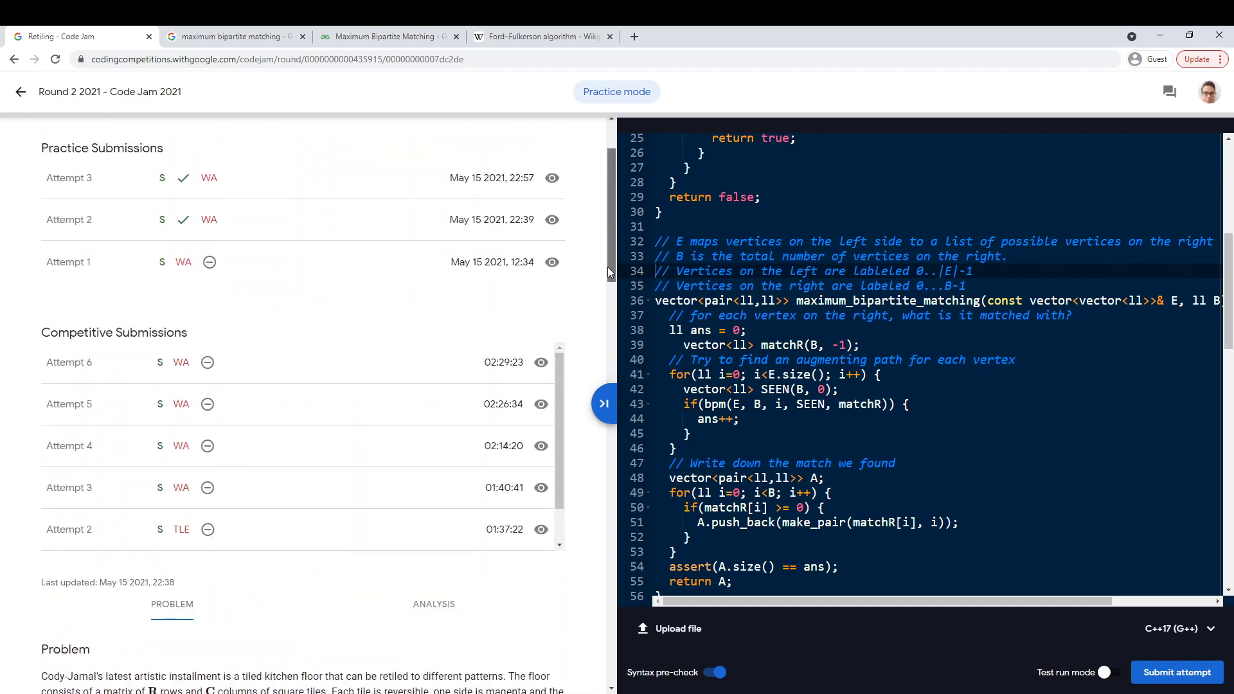
{"action": "left_click", "coordinate": [434, 604]}
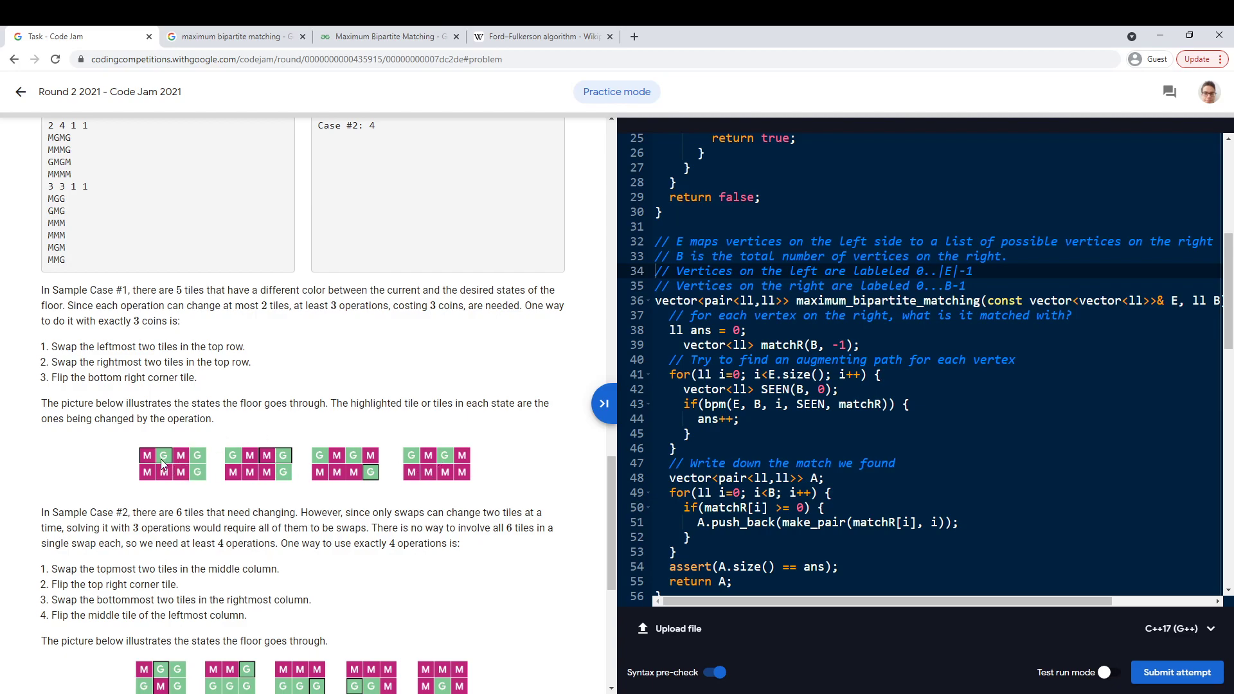
{"action": "mouse_move", "coordinate": [213, 474]}
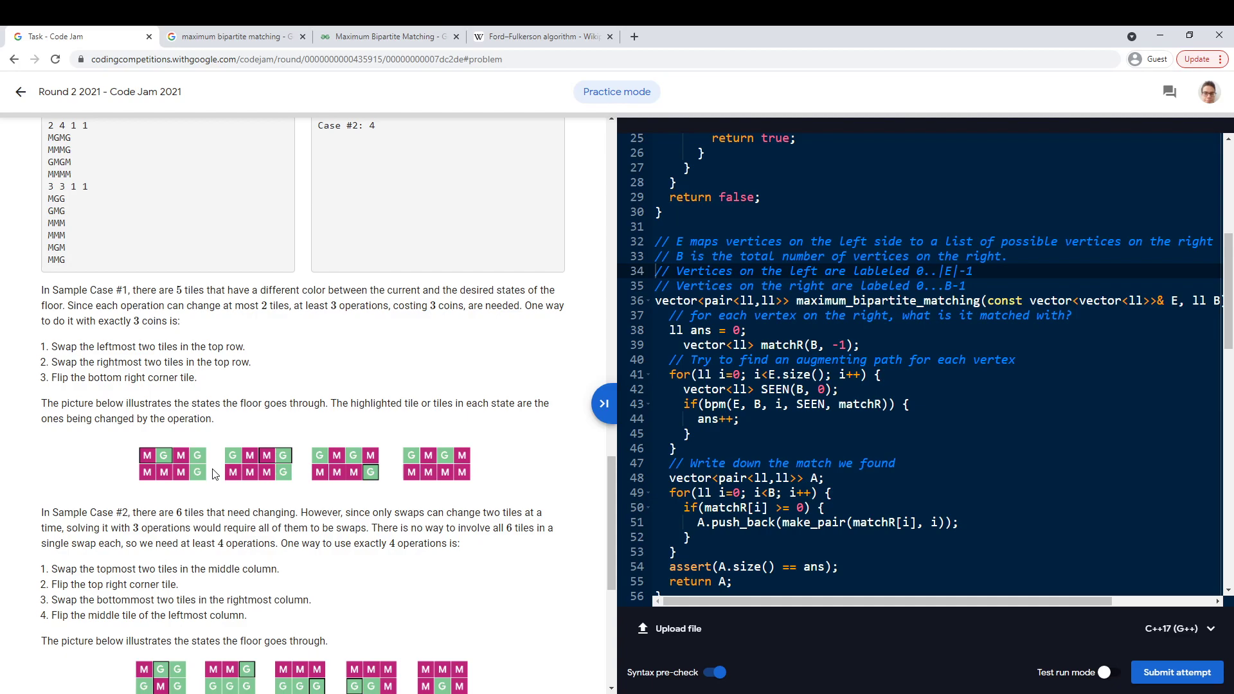
{"action": "mouse_move", "coordinate": [197, 455]}
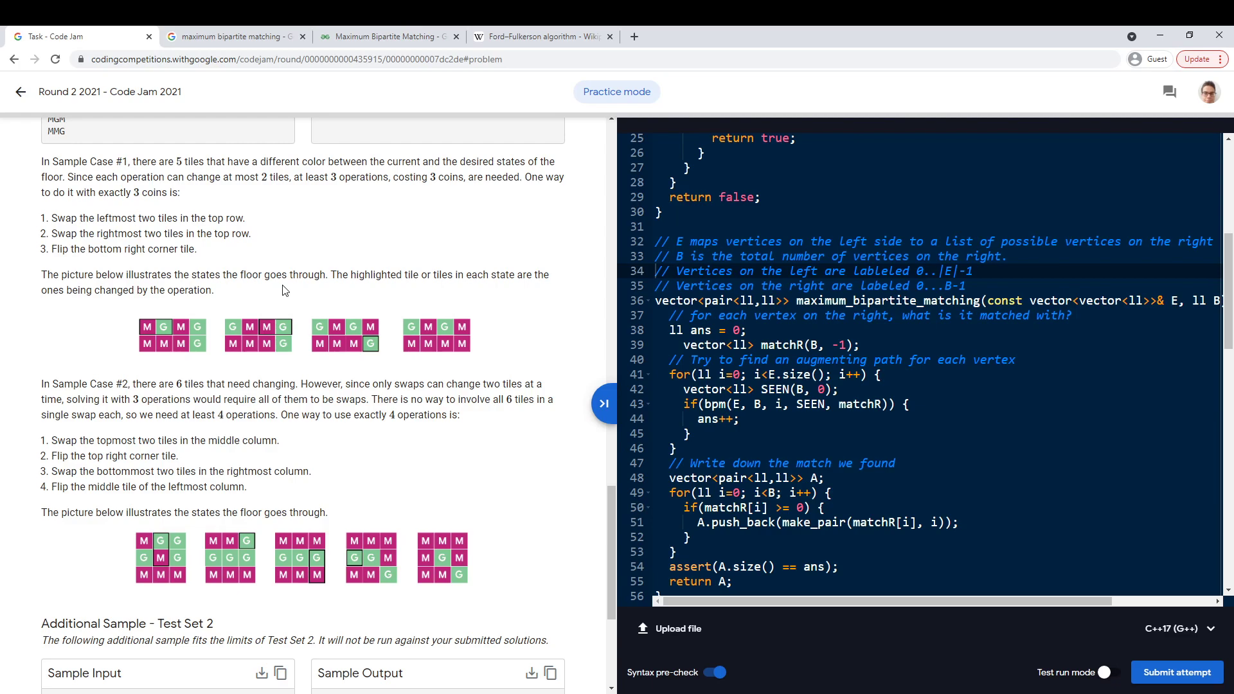
{"action": "mouse_move", "coordinate": [181, 330]}
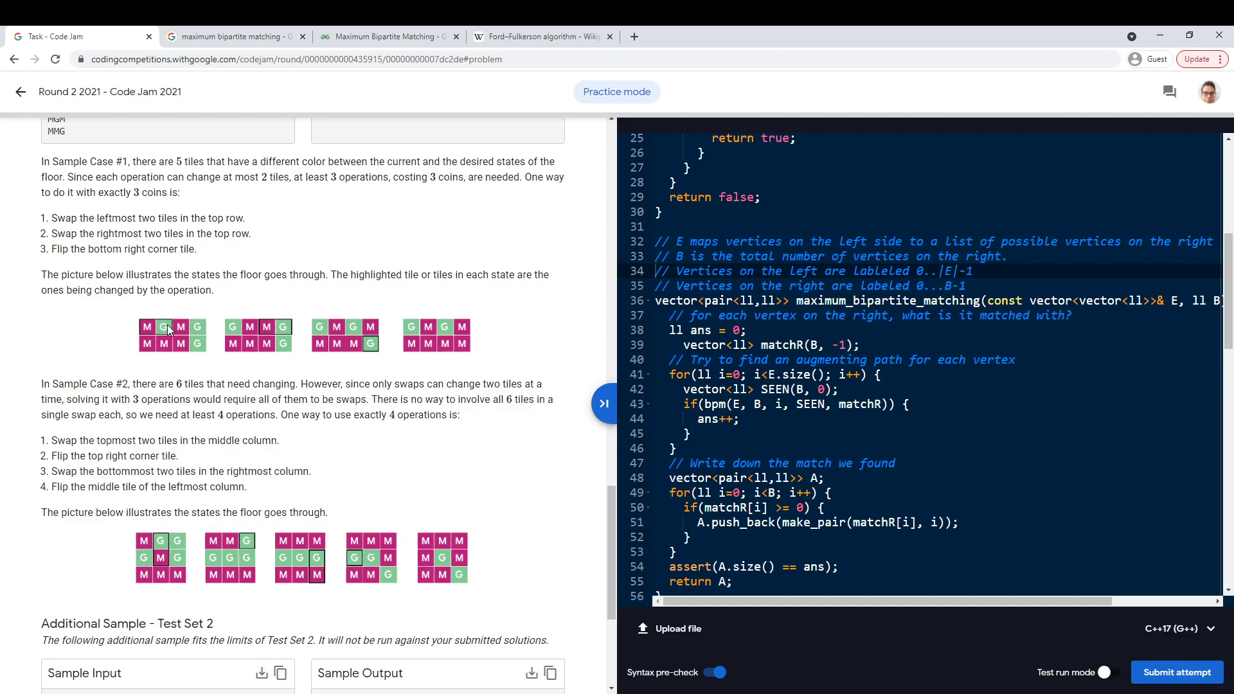
{"action": "mouse_move", "coordinate": [181, 326]}
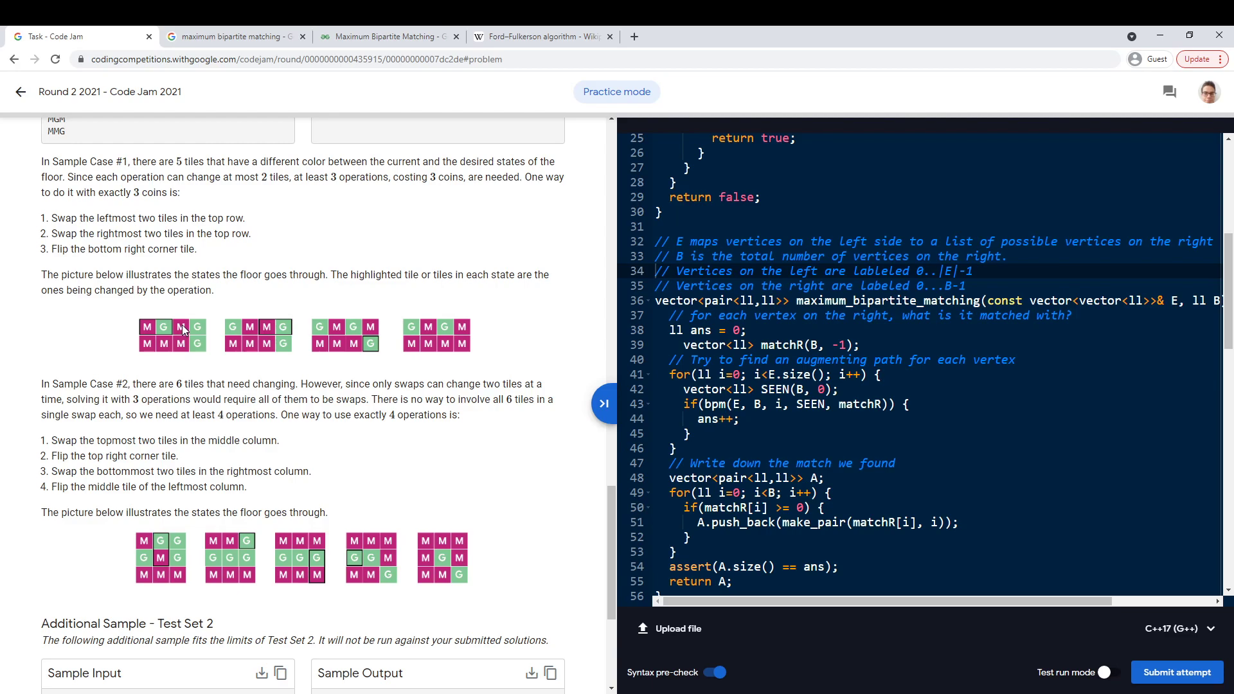
{"action": "mouse_move", "coordinate": [175, 330]}
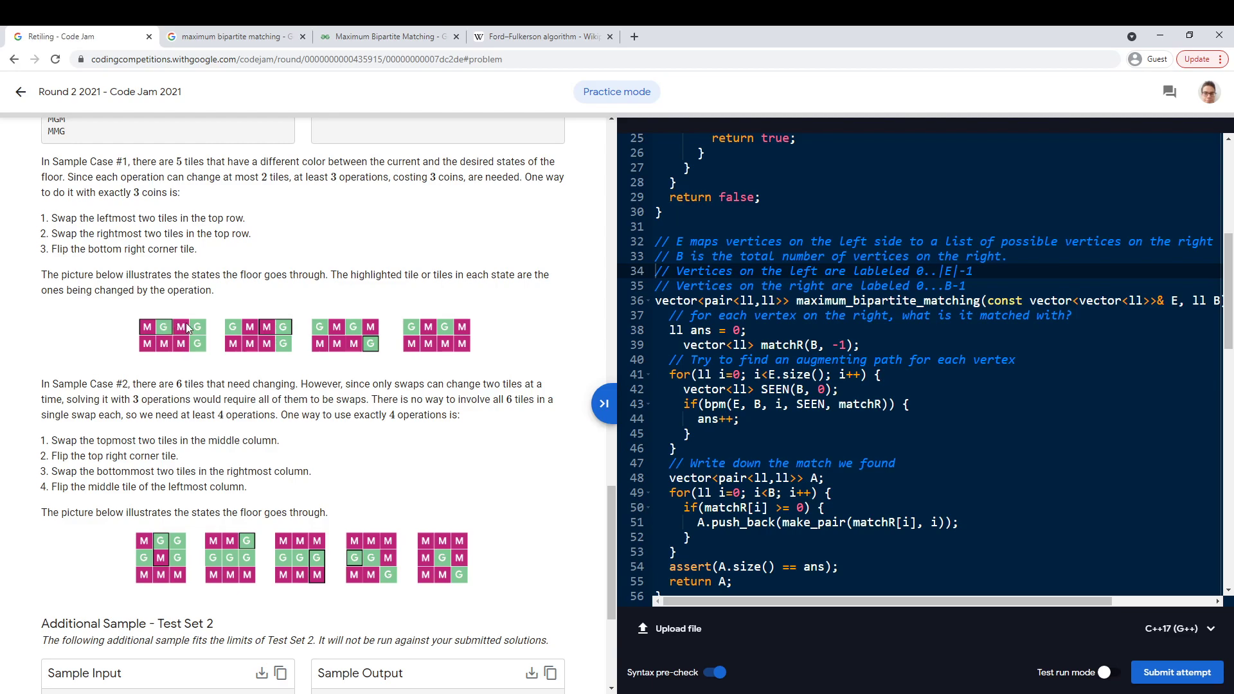
{"action": "mouse_move", "coordinate": [161, 329]}
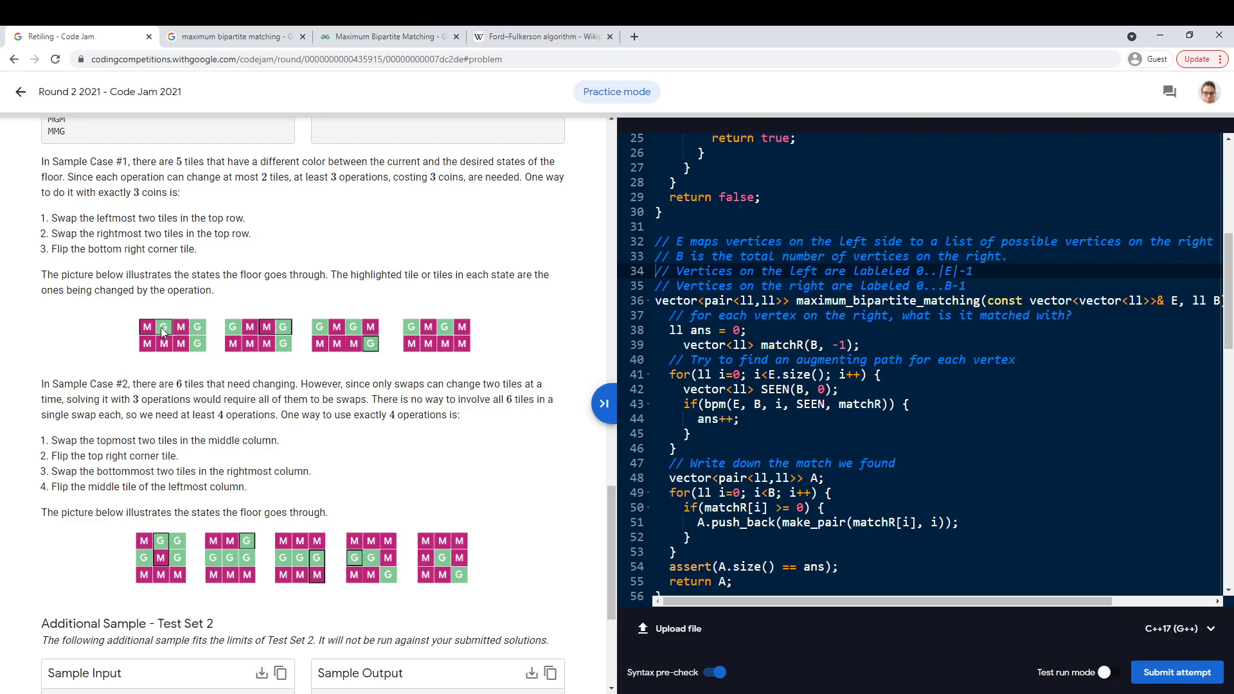
{"action": "mouse_move", "coordinate": [185, 331]}
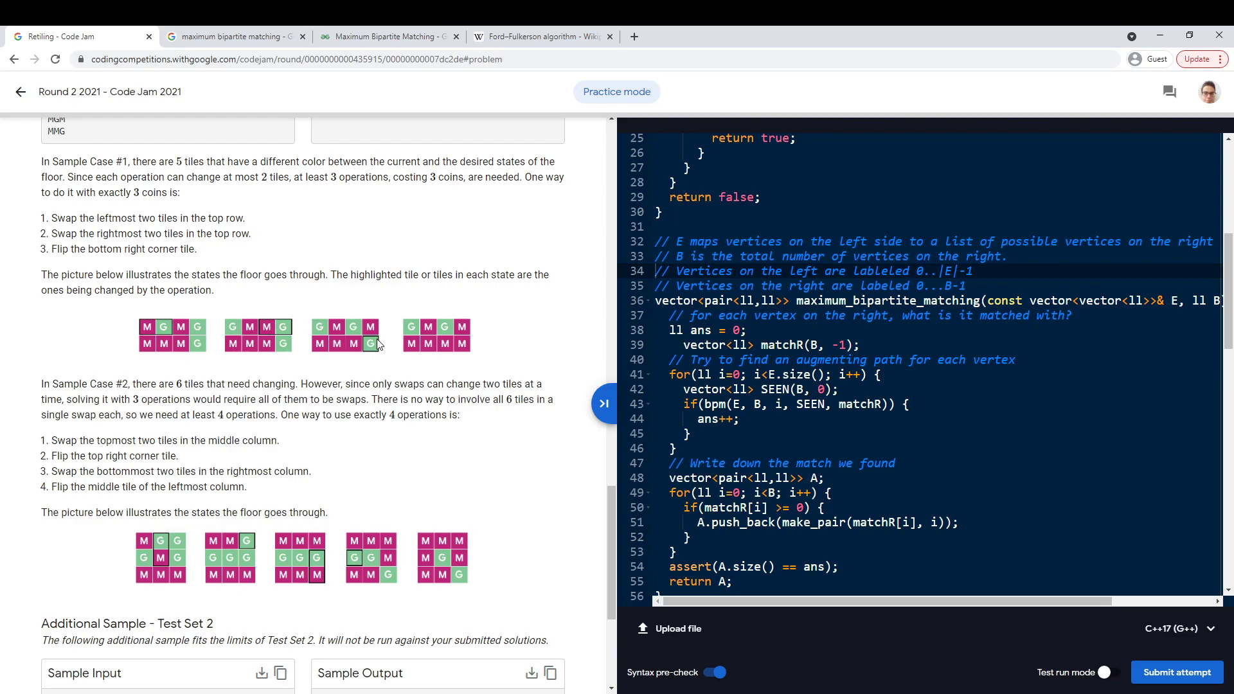
{"action": "mouse_move", "coordinate": [306, 305]}
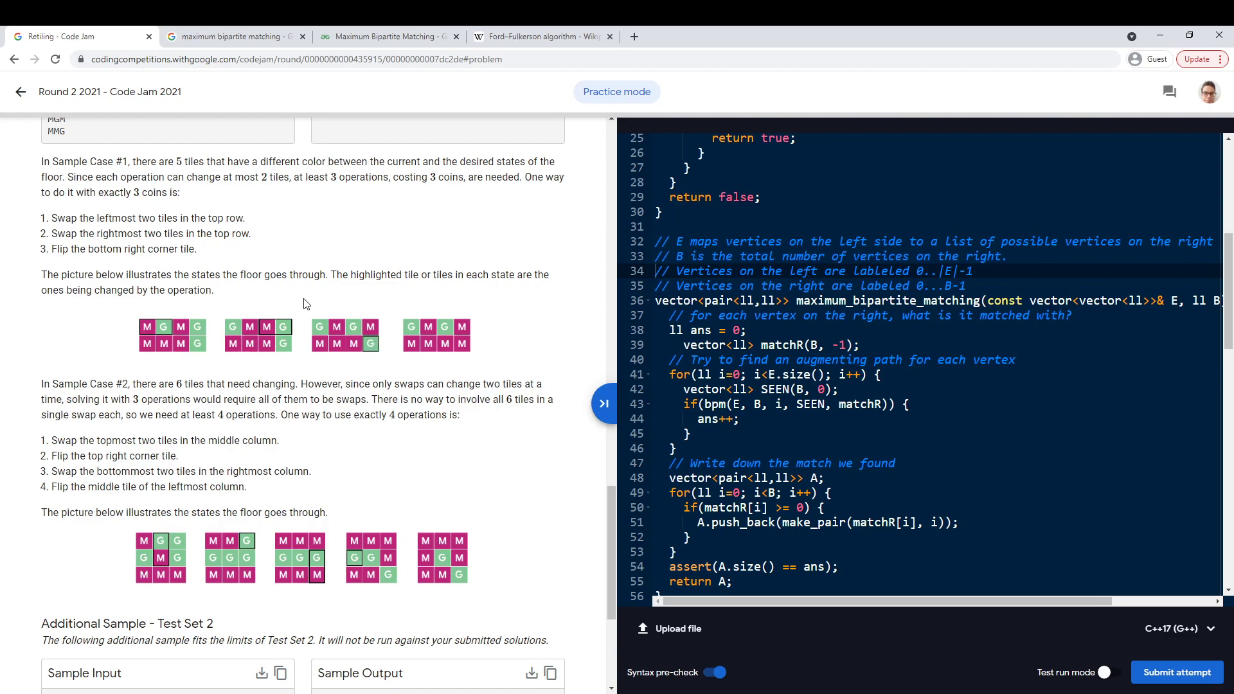
{"action": "mouse_move", "coordinate": [144, 333]}
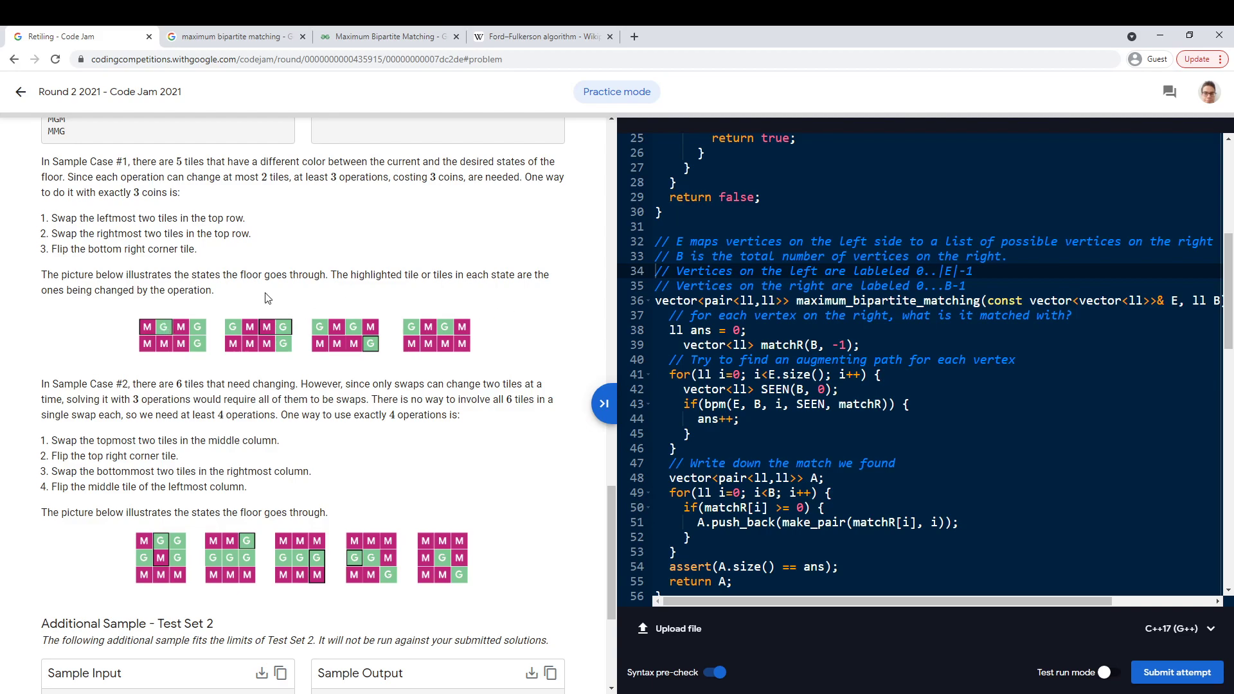
{"action": "mouse_move", "coordinate": [431, 352]}
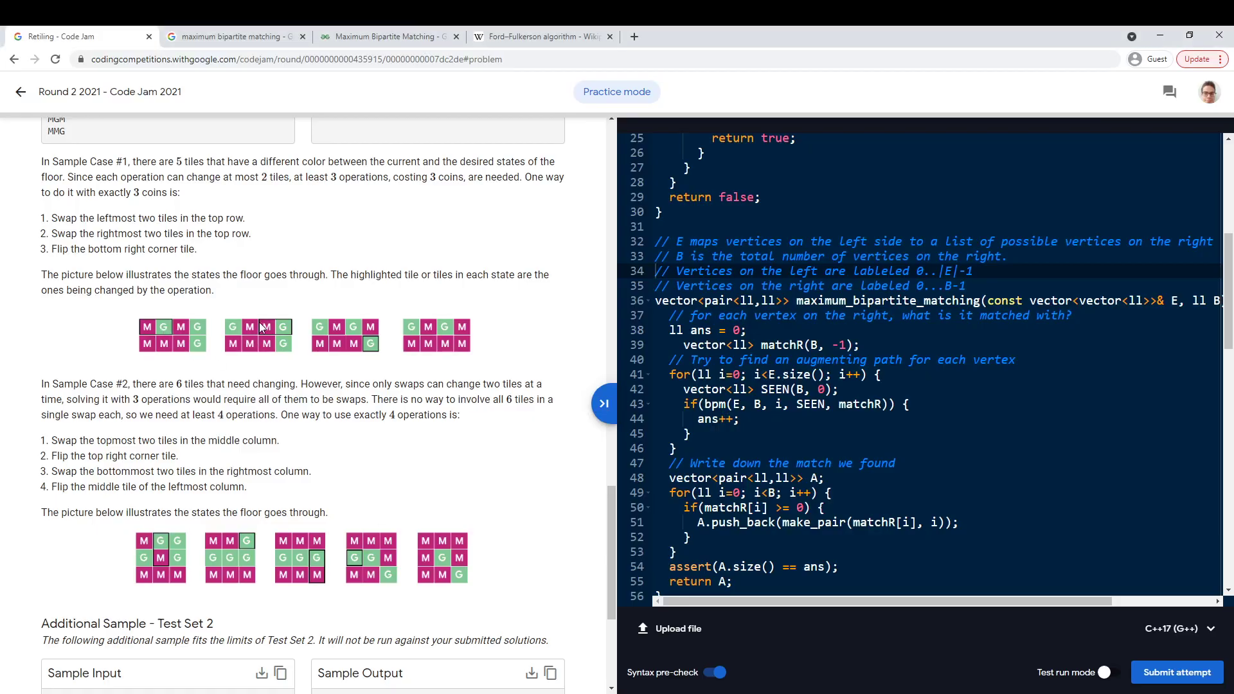
{"action": "mouse_move", "coordinate": [242, 305]}
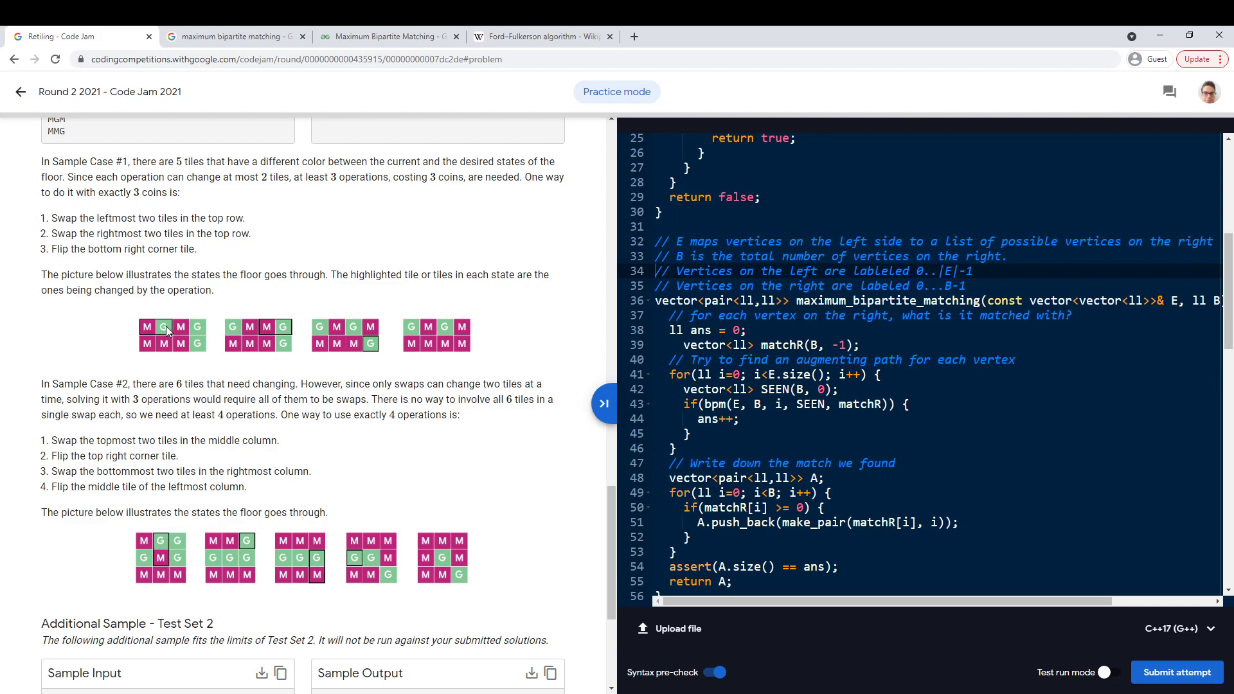
{"action": "mouse_move", "coordinate": [168, 330]}
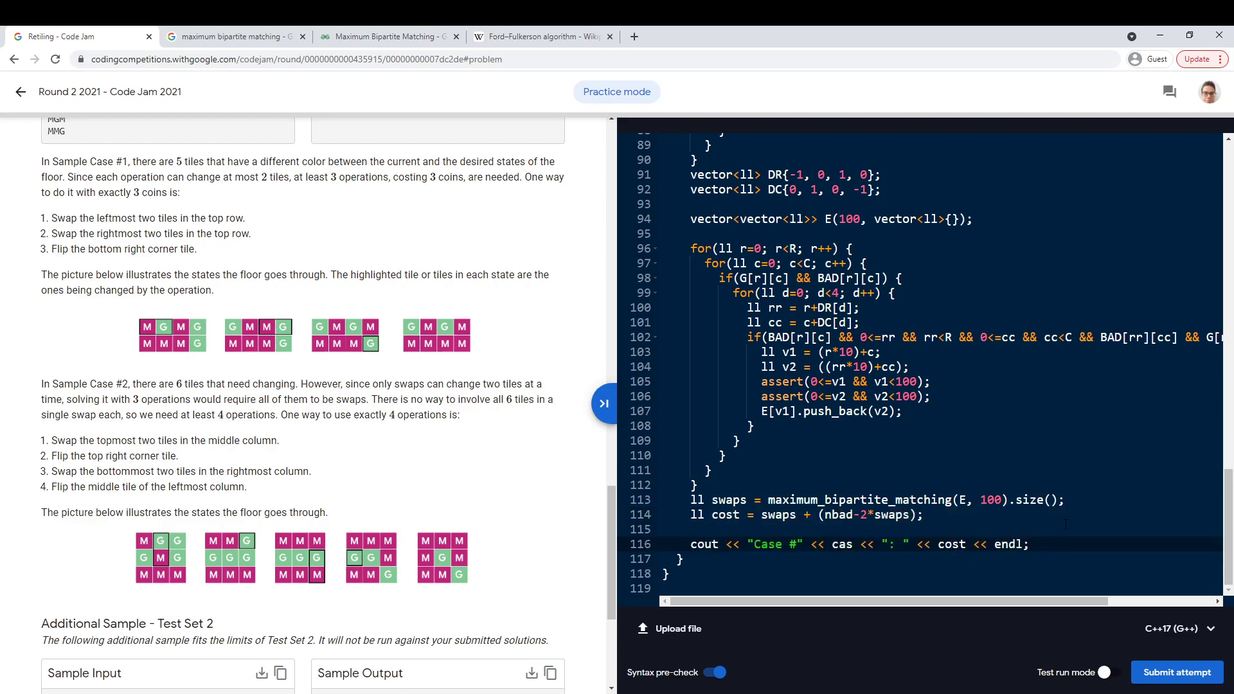
{"action": "left_click_drag", "start_coordinate": [693, 248], "coordinate": [881, 352]}
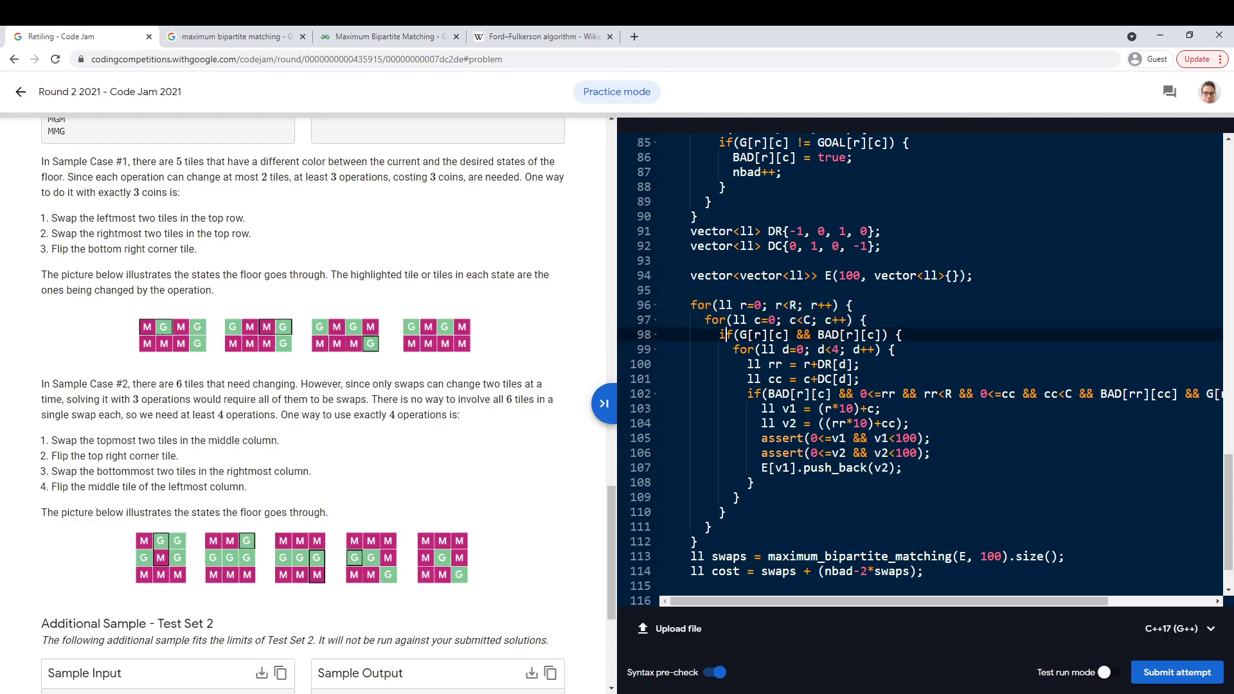
{"action": "double_click", "coordinate": [762, 334]}
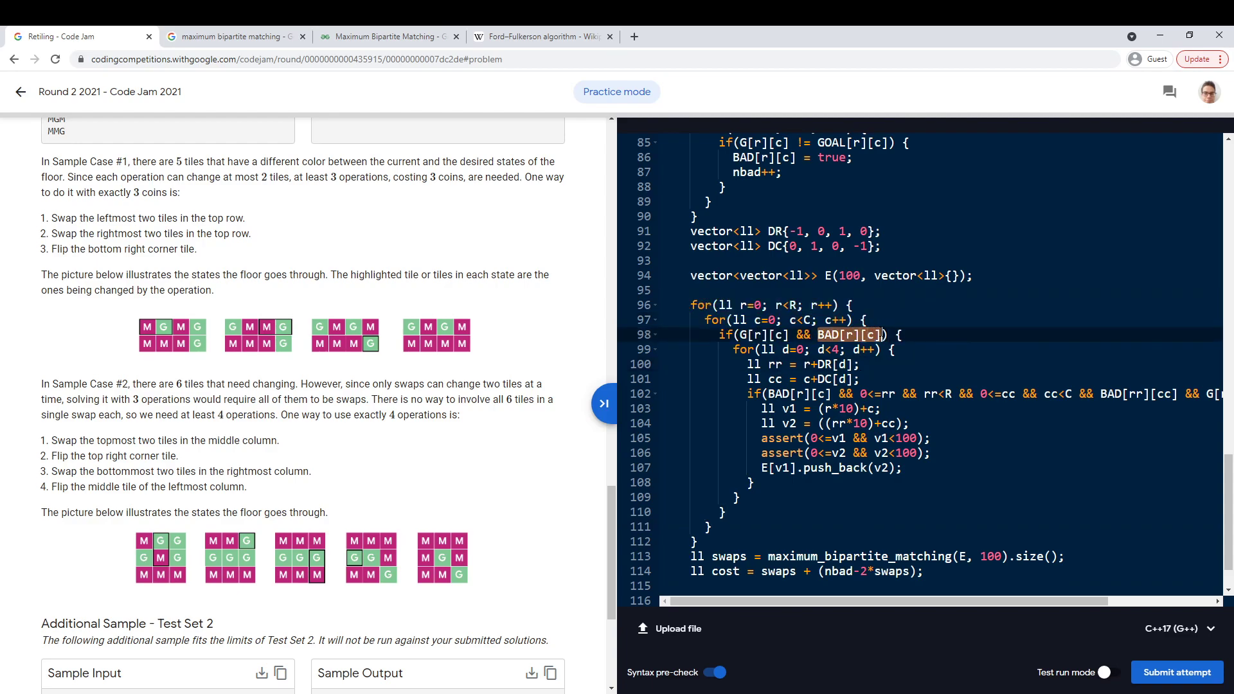
{"action": "left_click_drag", "start_coordinate": [740, 350], "coordinate": [739, 496]}
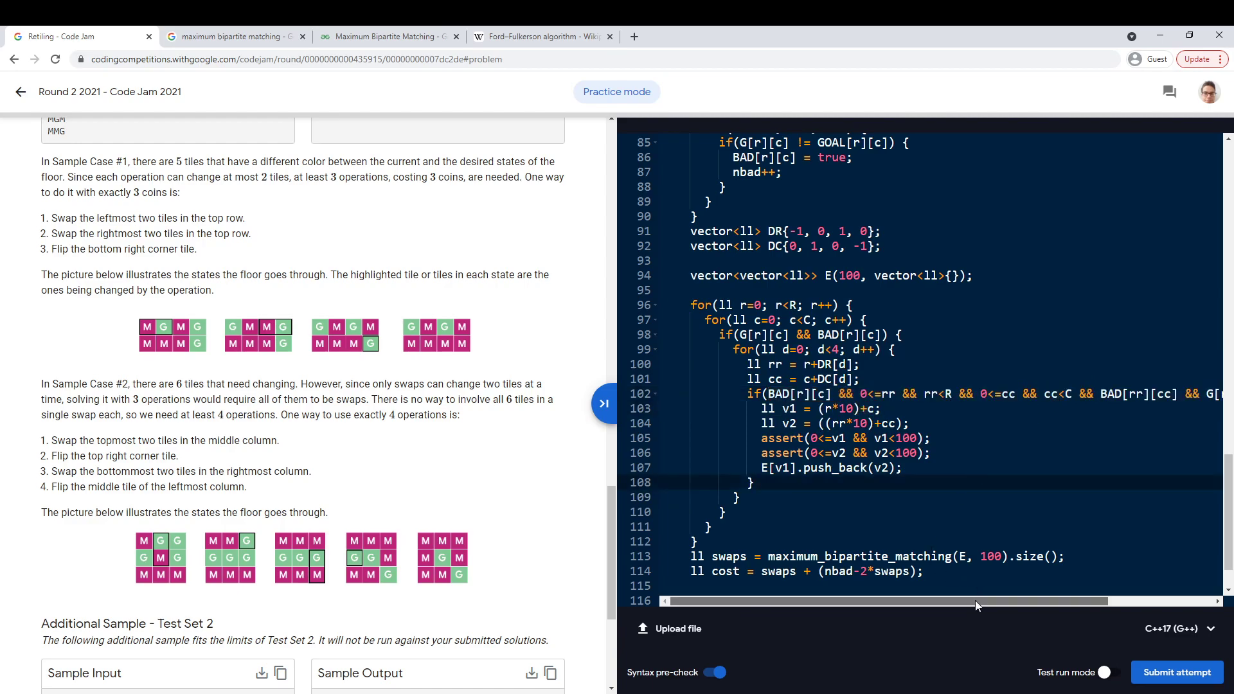
{"action": "scroll", "scroll_direction": "right", "scroll_amount": 3}
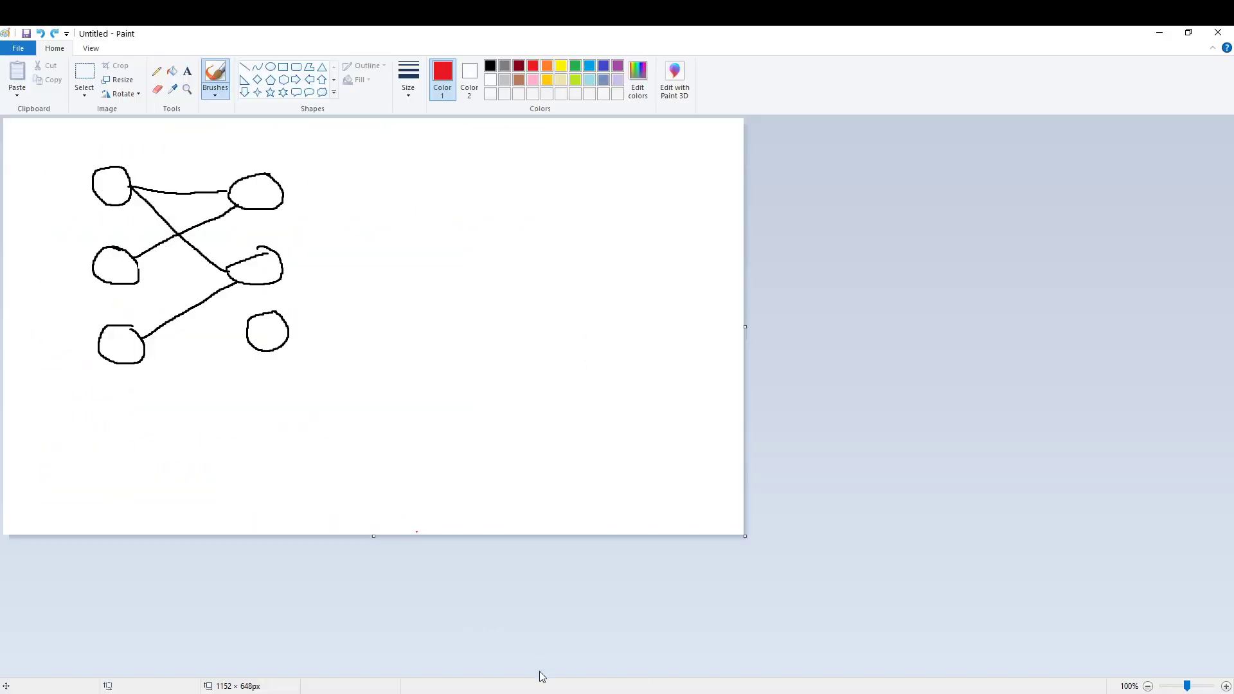
Step: Switch to the Paint window showing the two-column bipartite graph drawing
{"action": "left_click", "coordinate": [73, 36]}
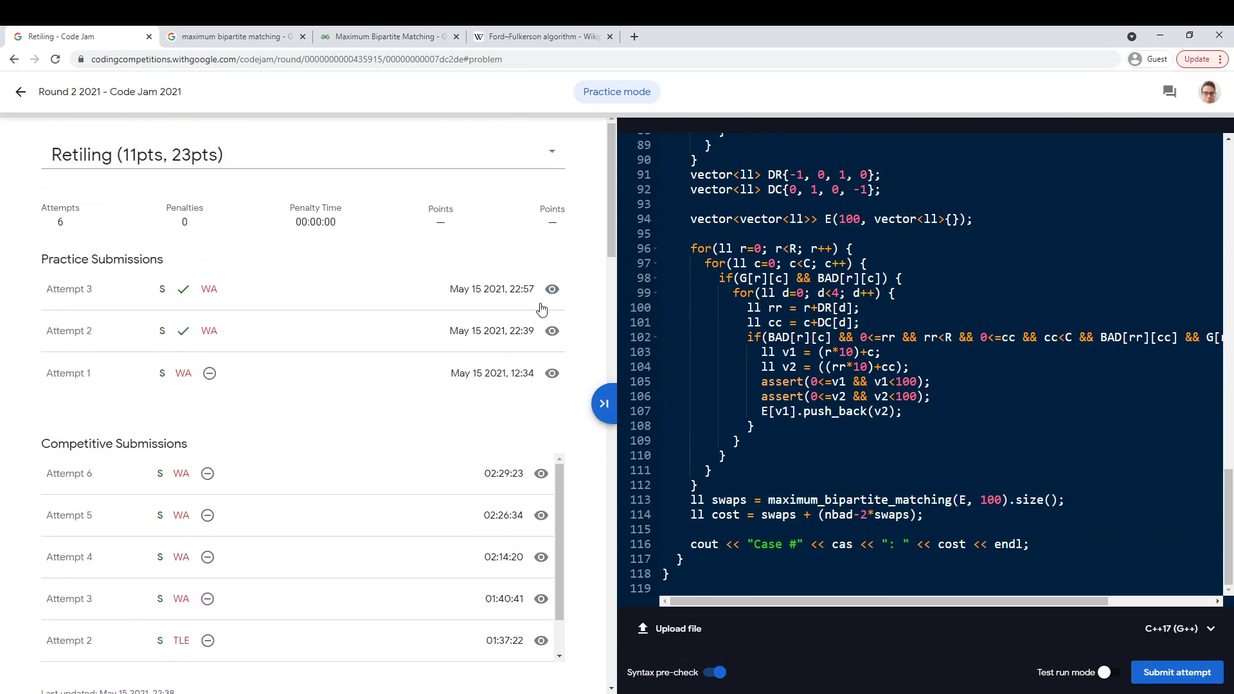
{"action": "mouse_move", "coordinate": [504, 248]}
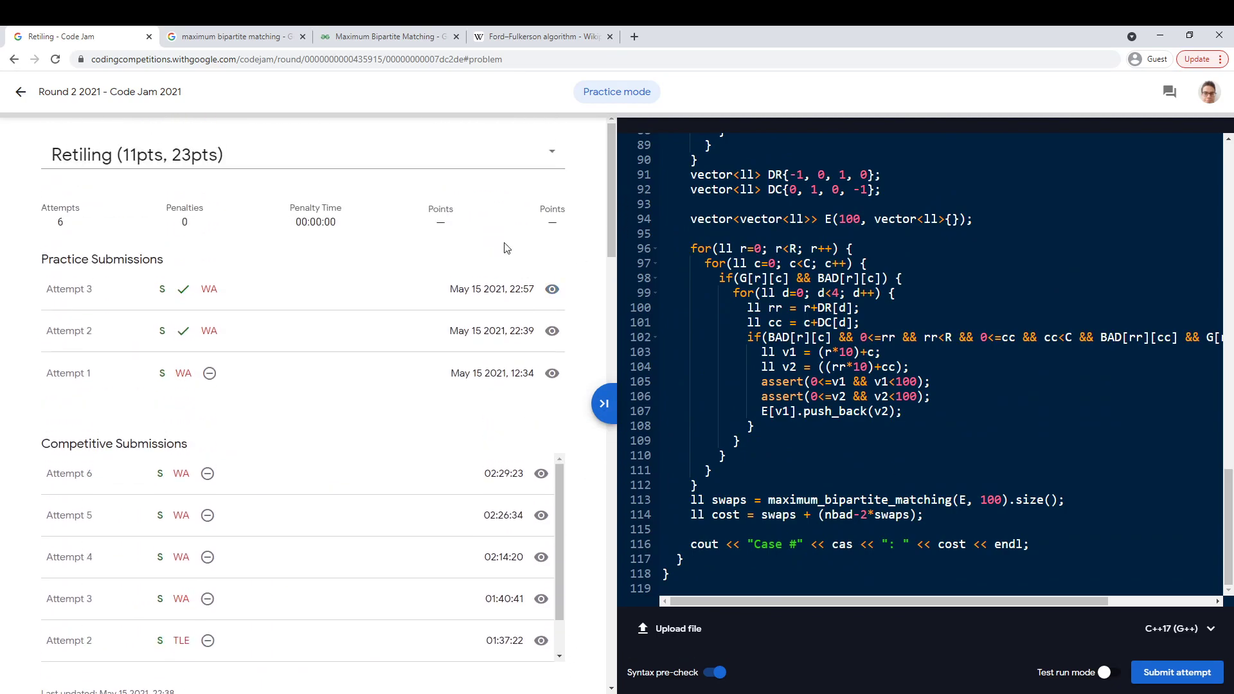